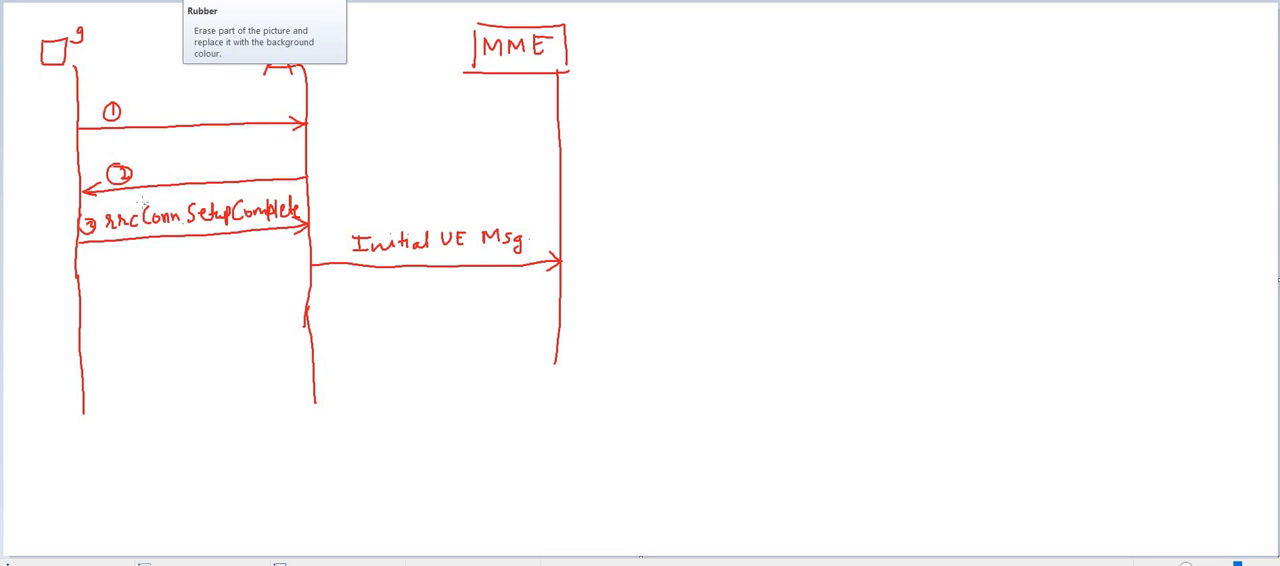
mouse_move(136, 200)
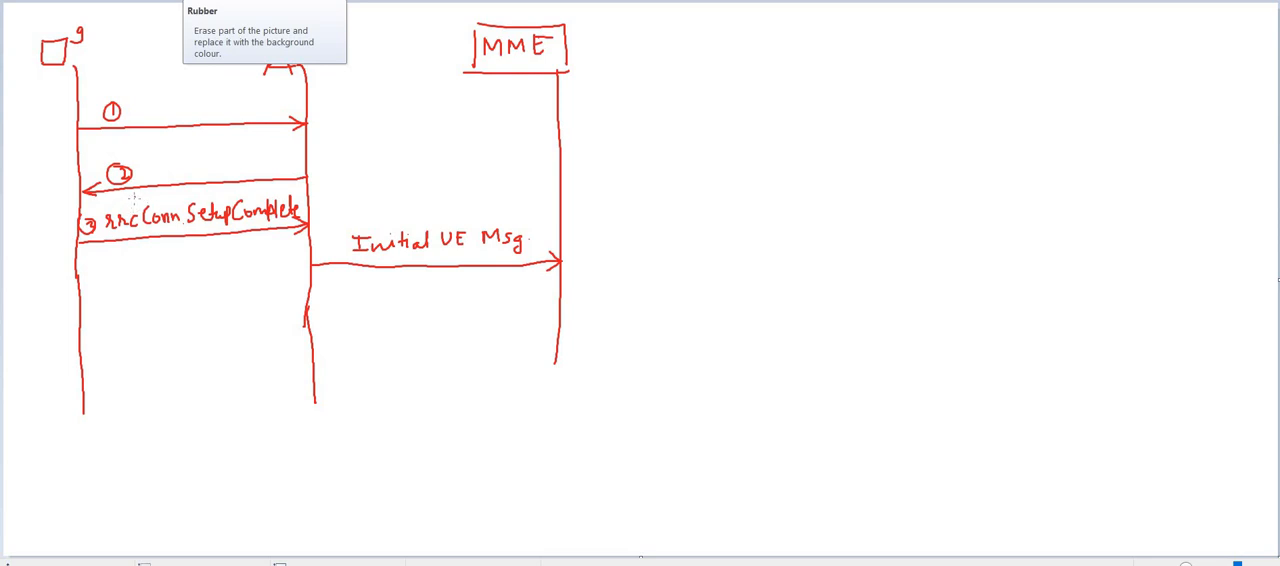
mouse_move(138, 192)
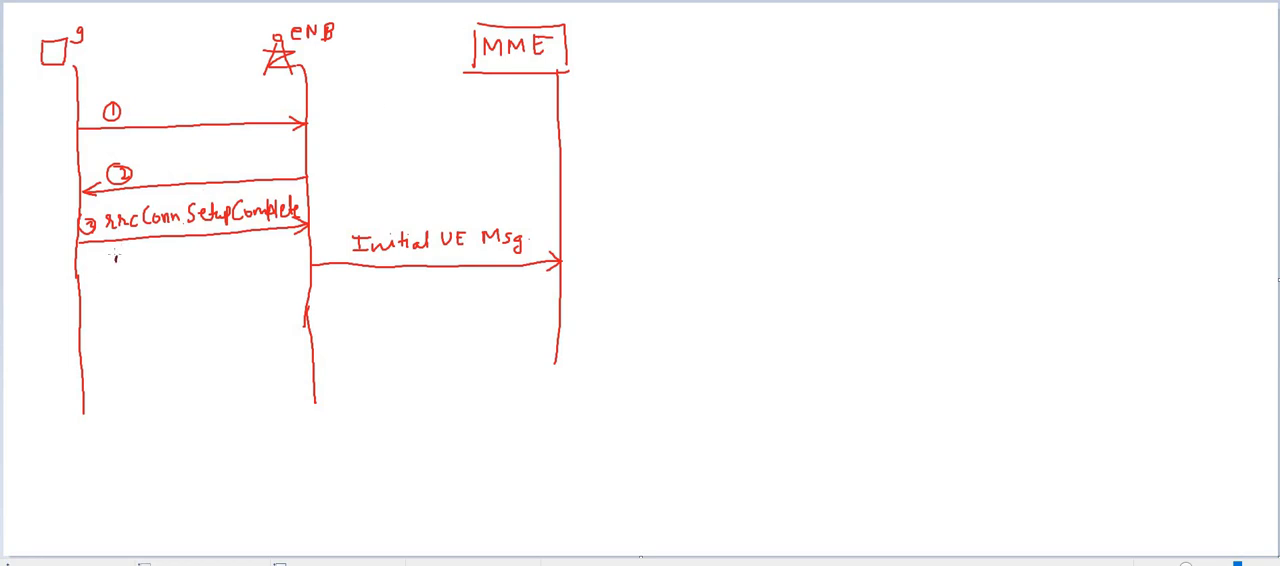
Handwrite "Attach Req." under the RRC Conn Setup Complete arrow between UE and eNB.
text(Attr)
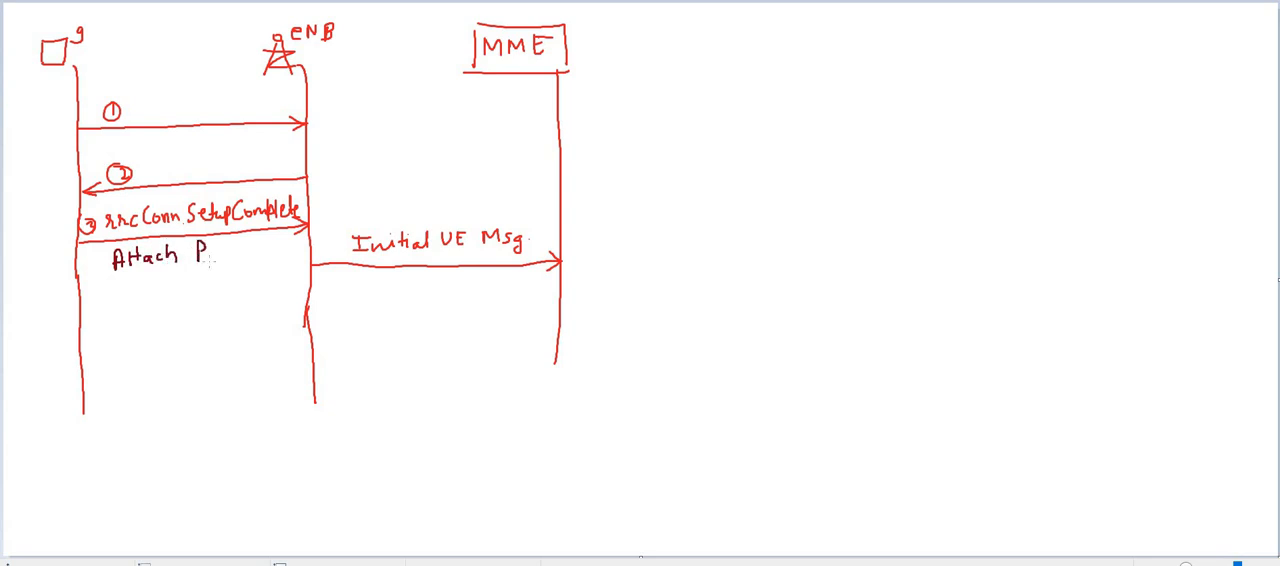
text(Req.)
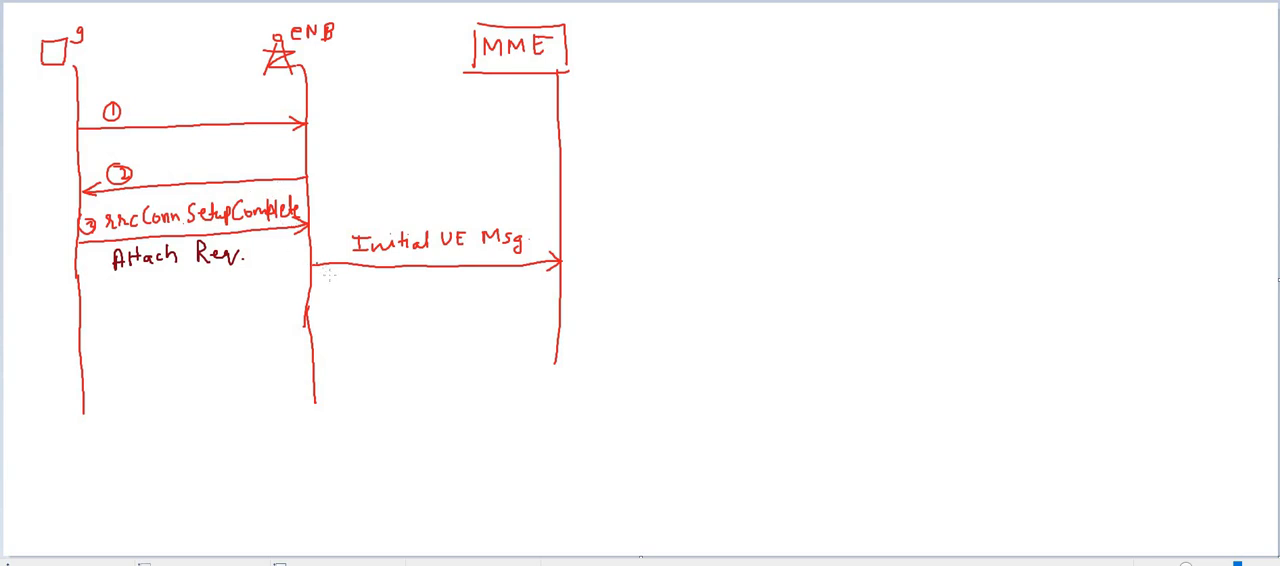
mouse_move(390, 290)
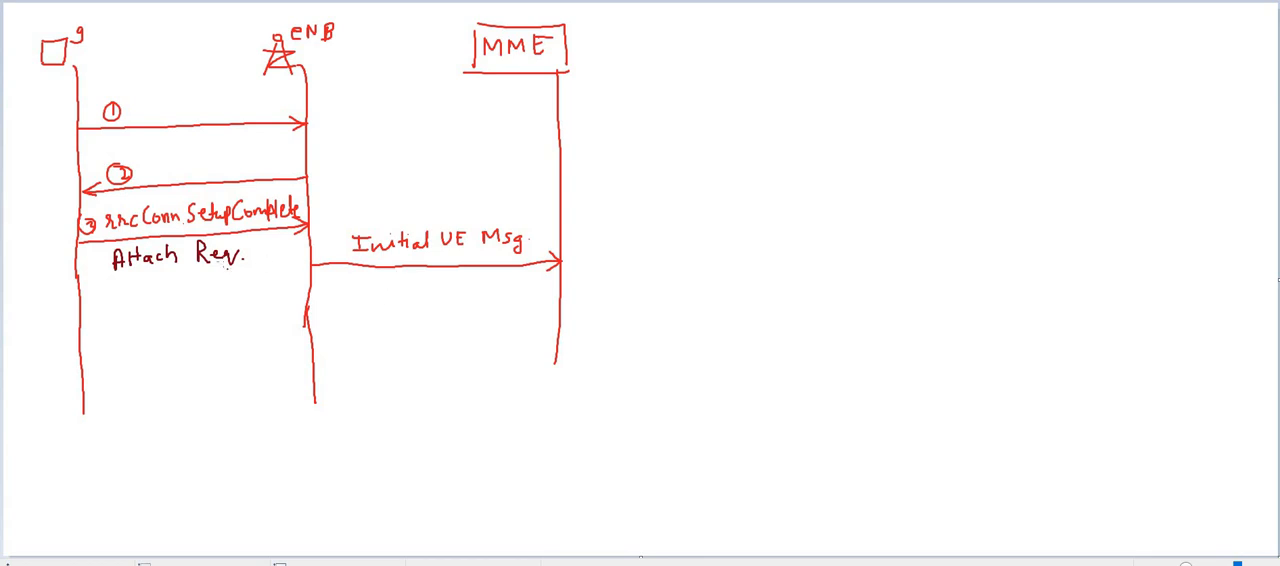
mouse_move(296, 258)
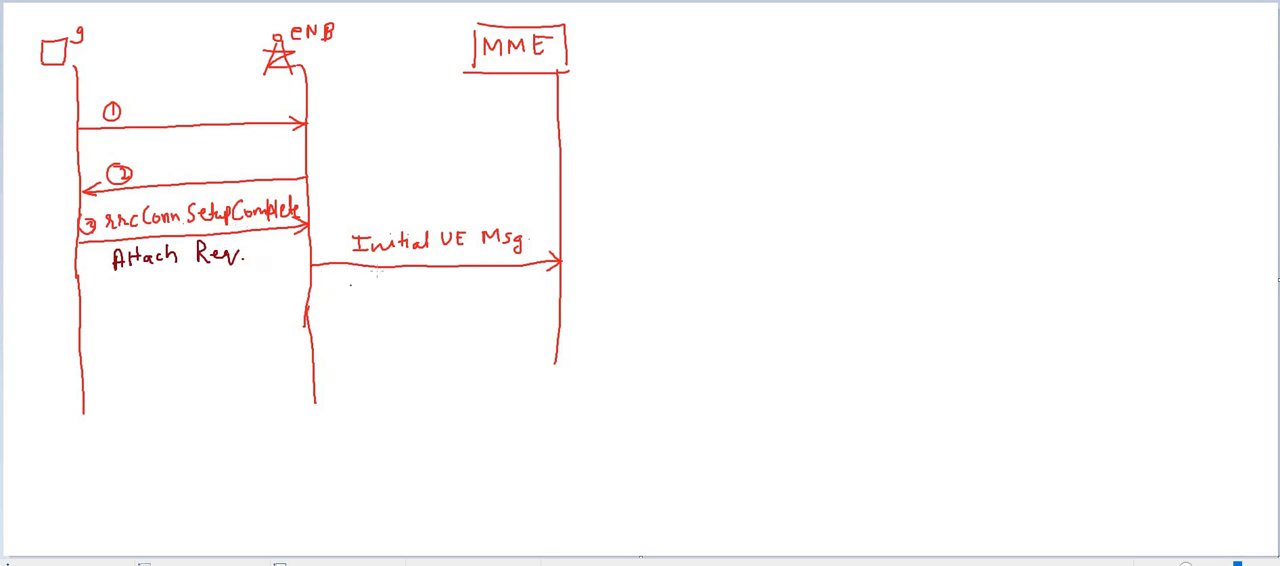
mouse_move(360, 280)
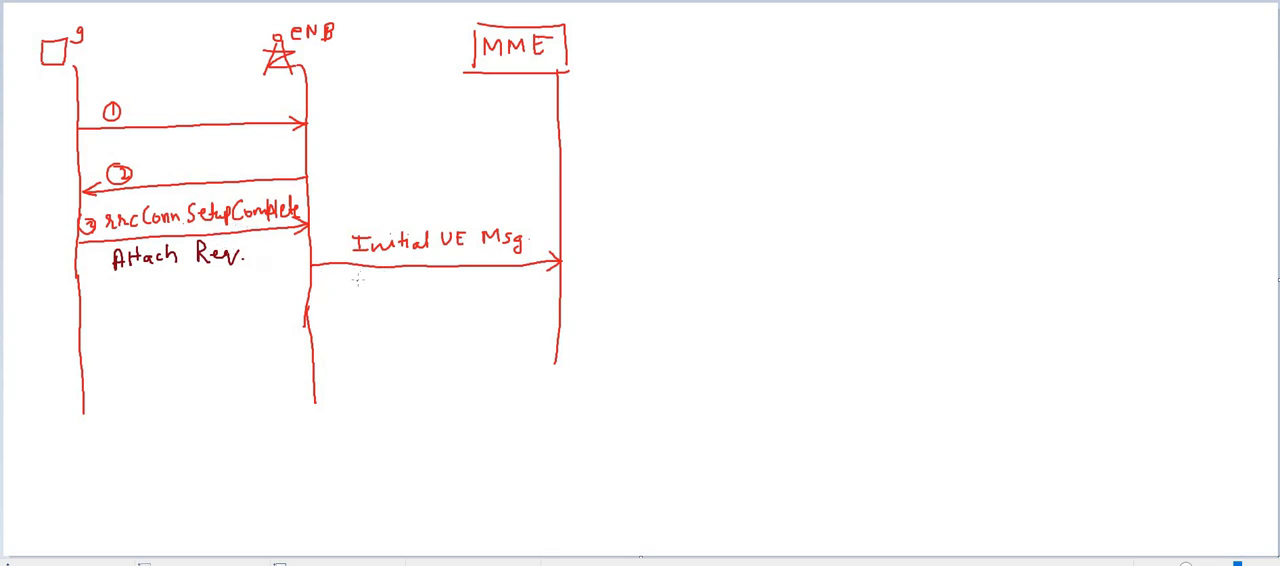
Handwrite "Attach Req Msg" below the Initial UE Msg arrow between eNB and MME.
text(A)
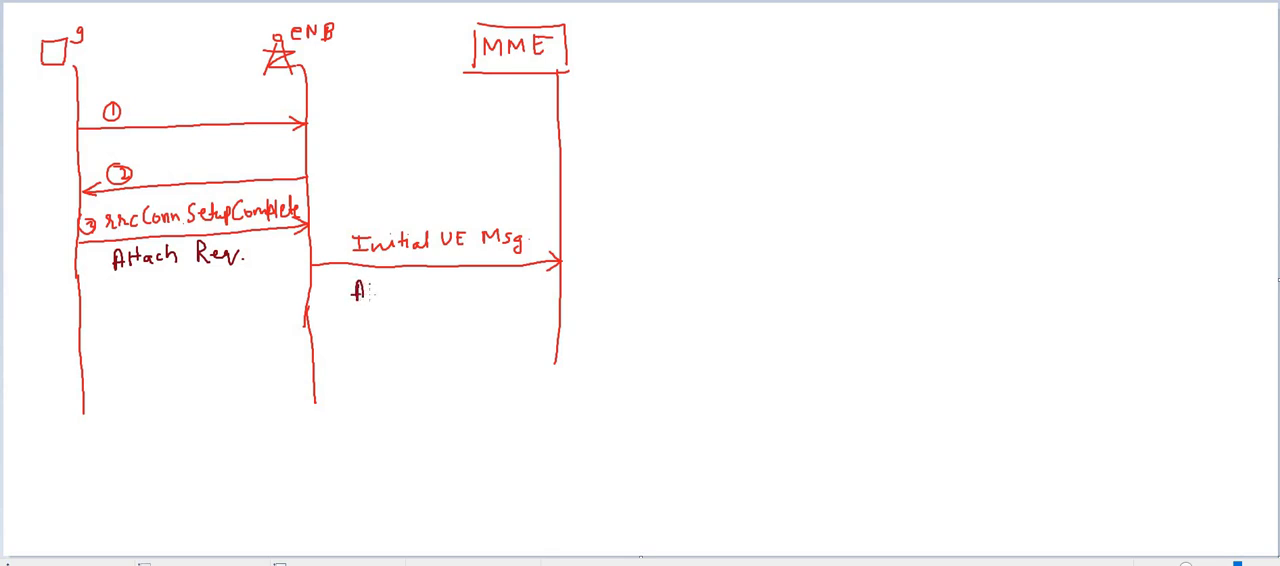
text(Attach.)
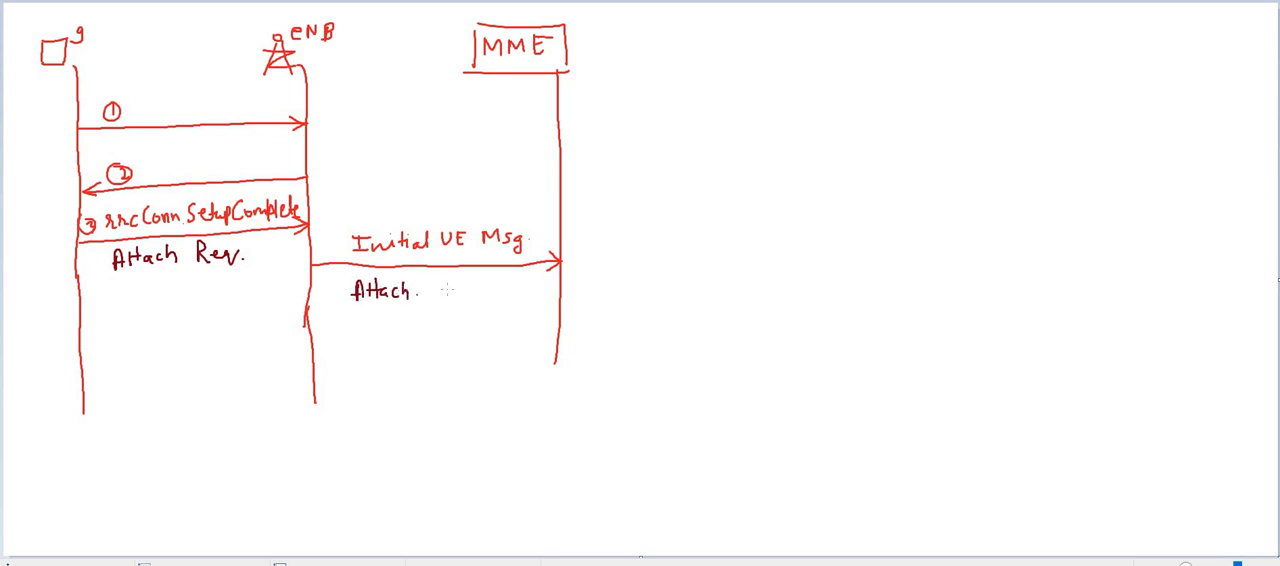
text(Req. Msg.)
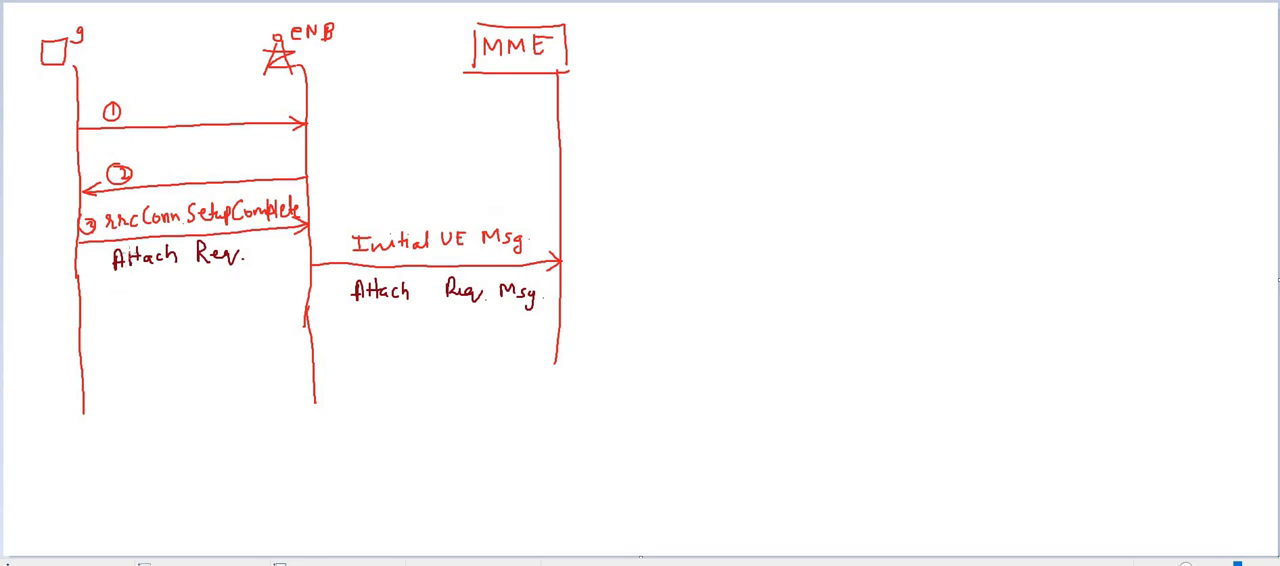
mouse_move(508, 332)
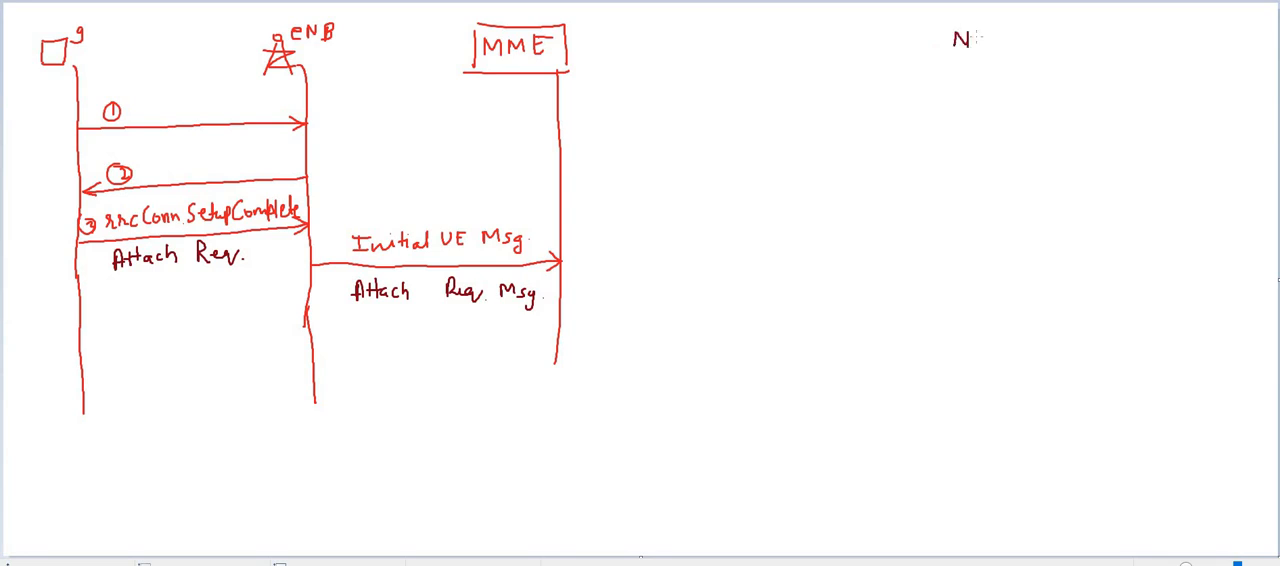
Write "NAS" at the upper right with a bracket branching into "EMM" and "ESM".
text(AS)
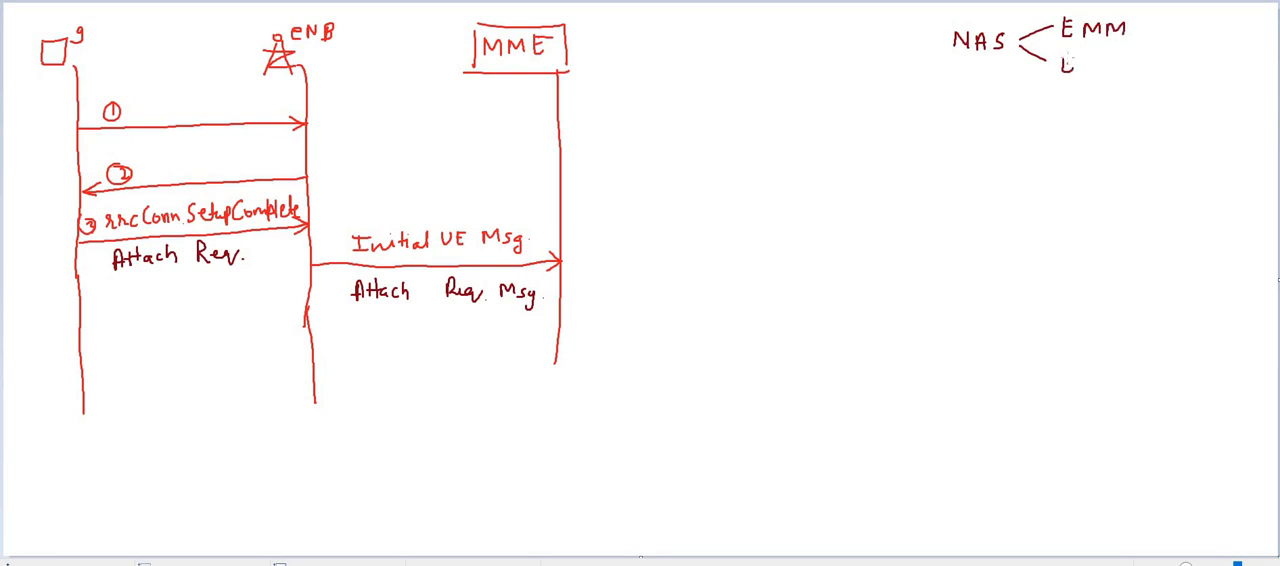
text(ESM)
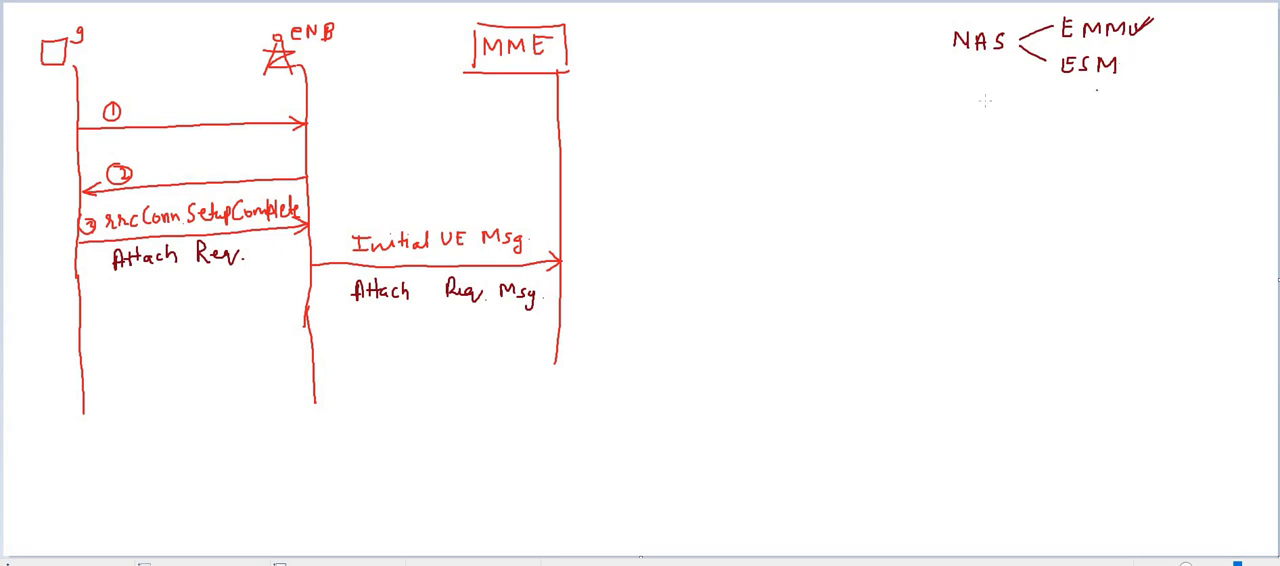
mouse_move(152, 296)
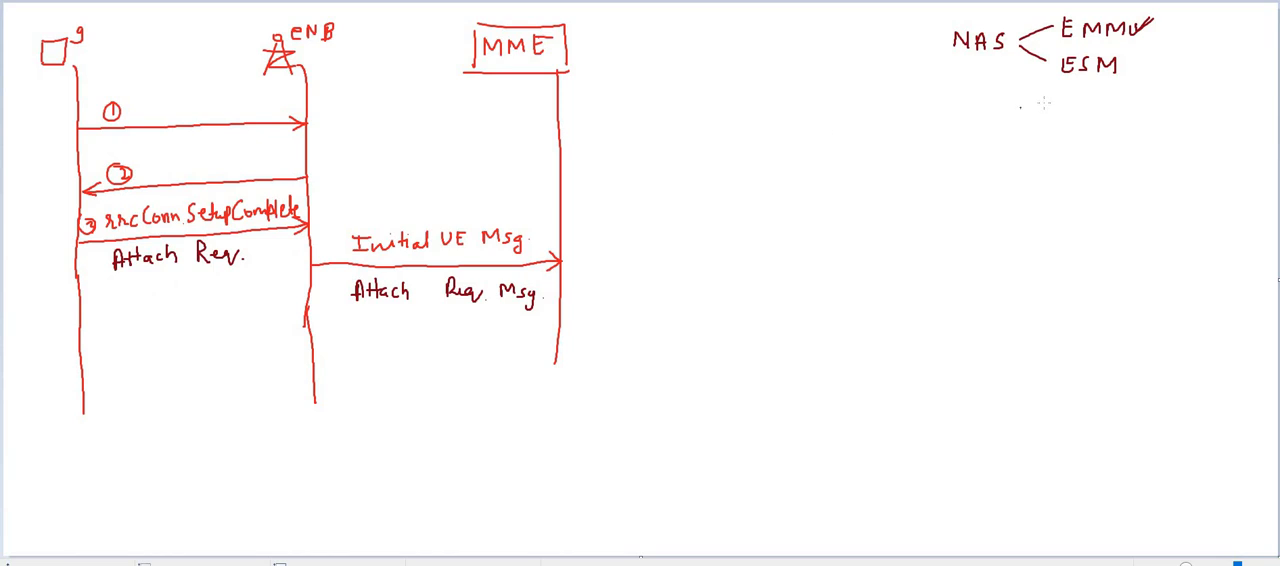
mouse_move(1088, 104)
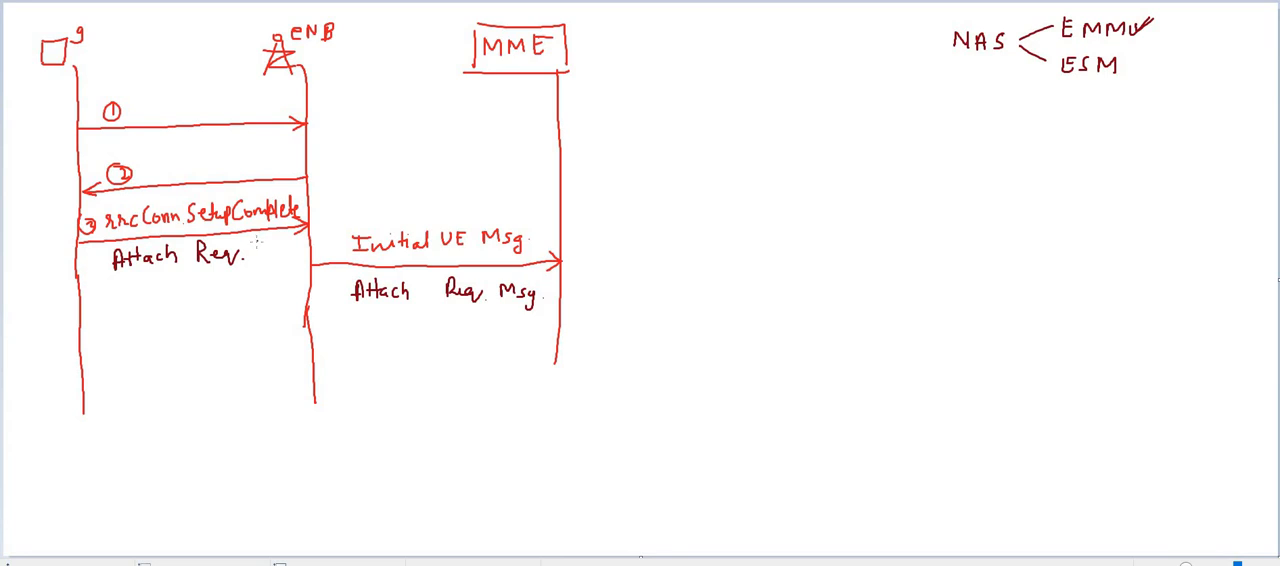
Tag Attach Req. with (EMM) and write "- PDN Conn. Req (ESM)" beneath it.
text((t)
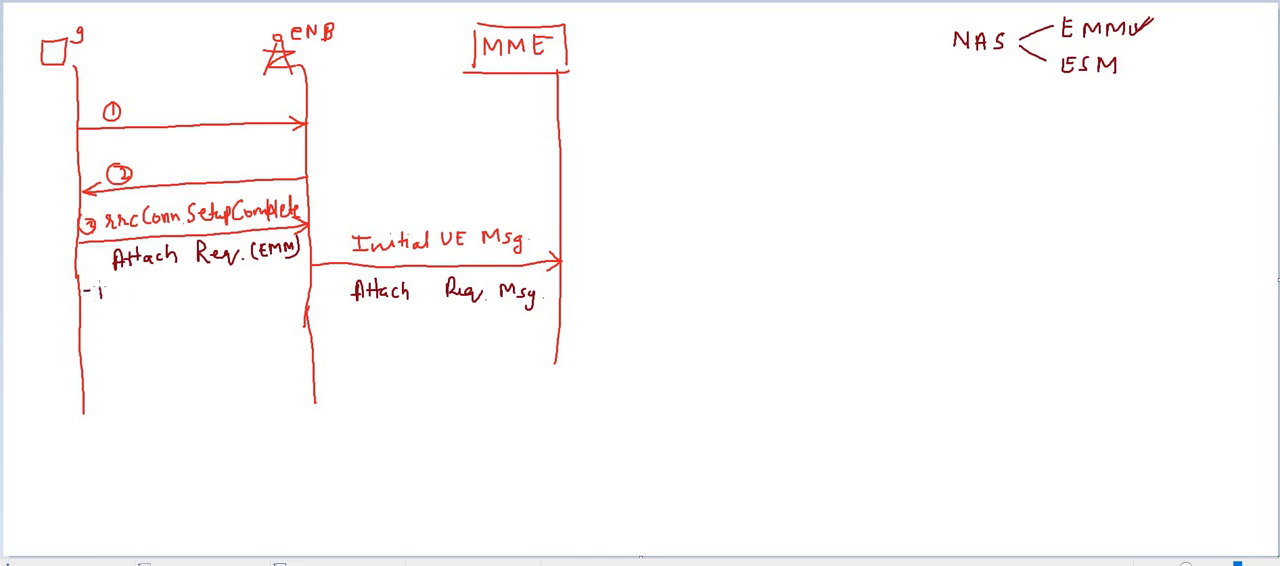
text(PDI)
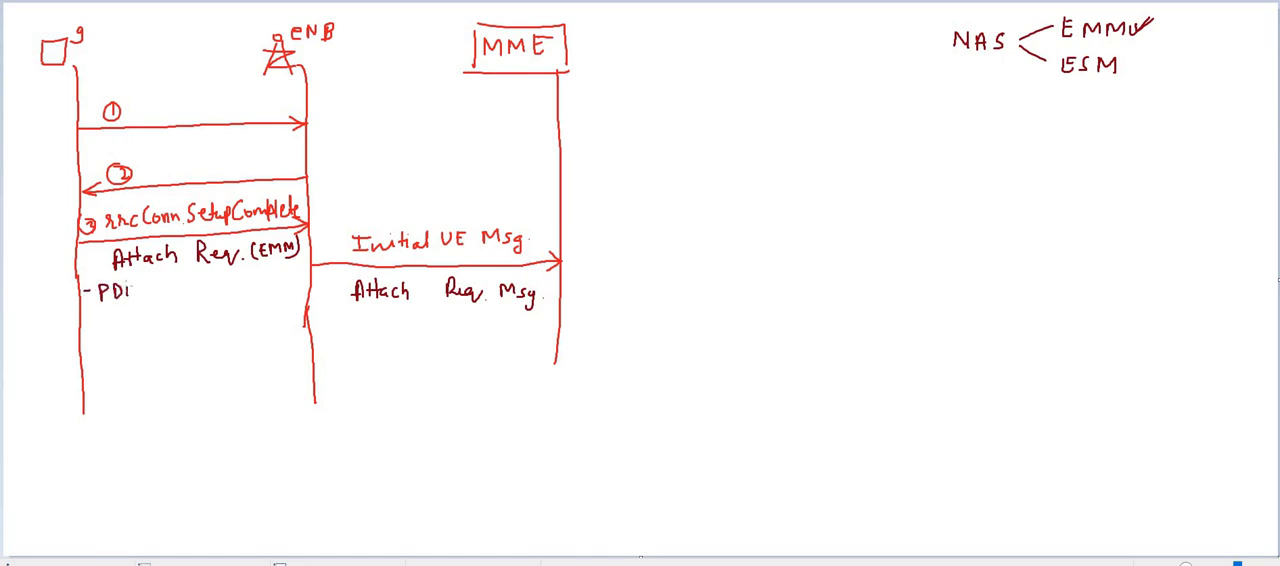
text(PDN Conn. l)
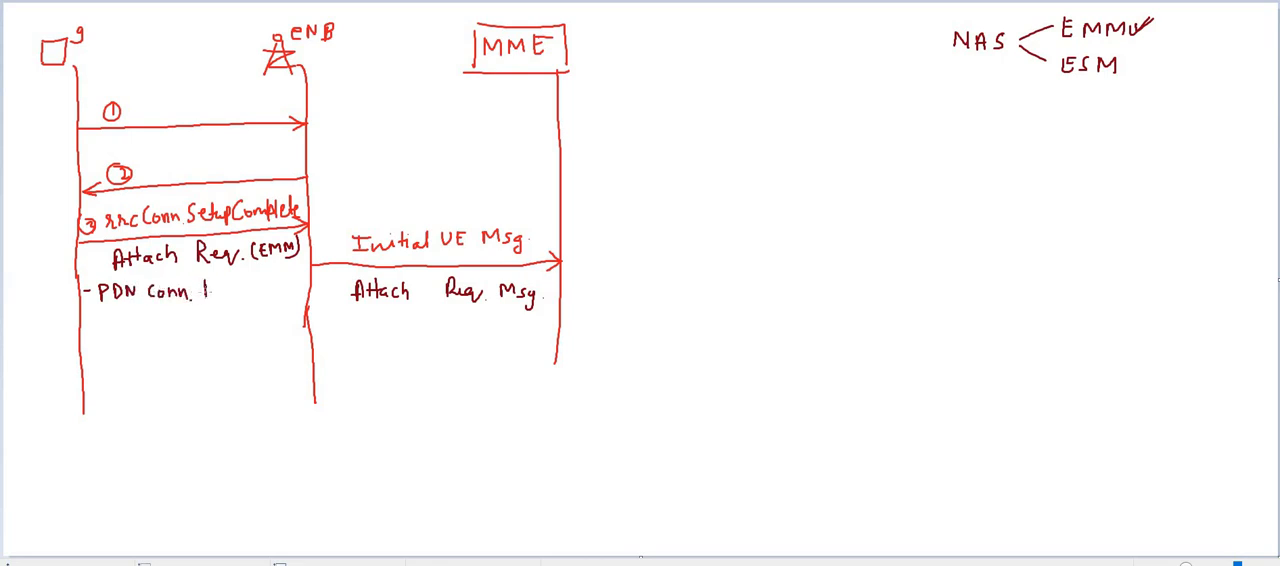
text(Req.)
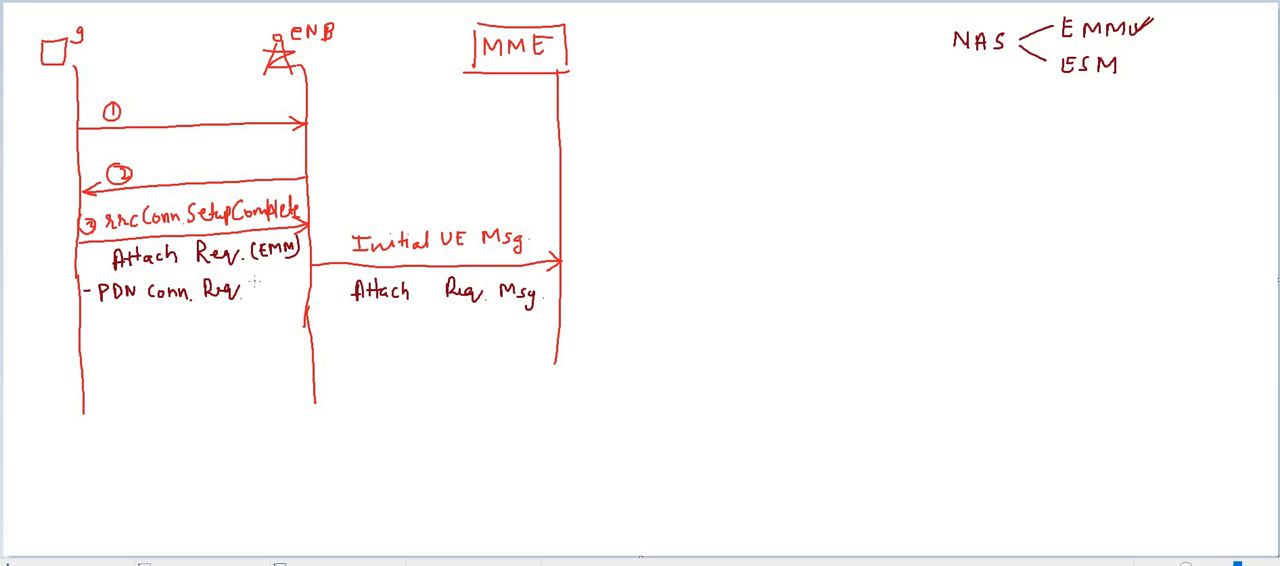
text((ESM)
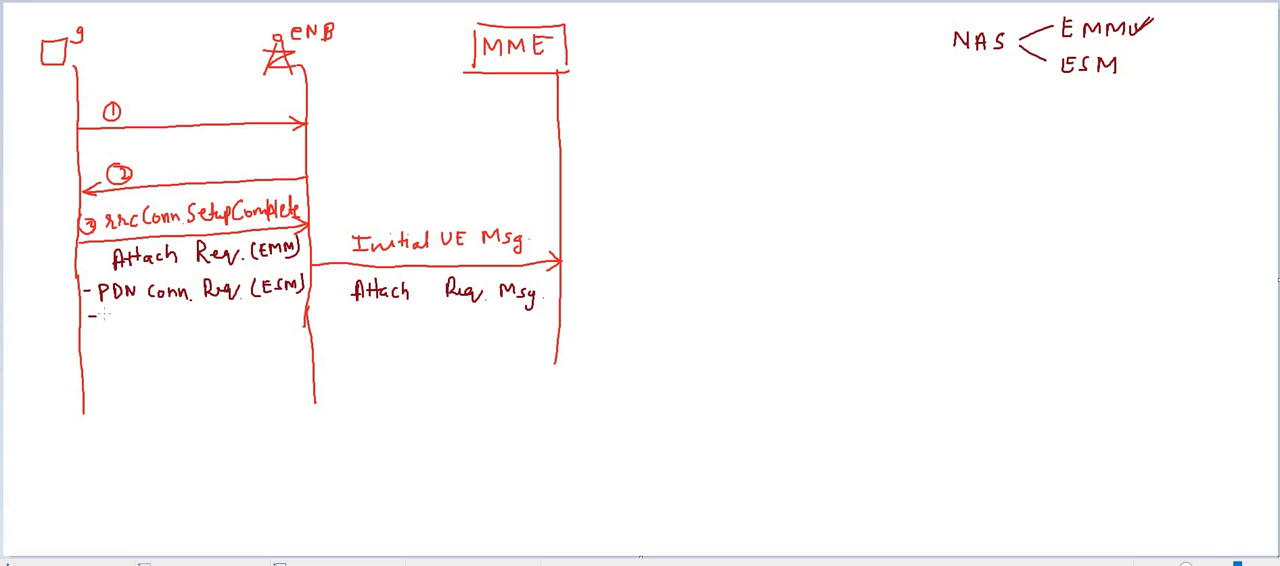
Write "- IMSI / GUTI" and "- UE Capability" beneath the PDN Conn. Req line.
text(IM)
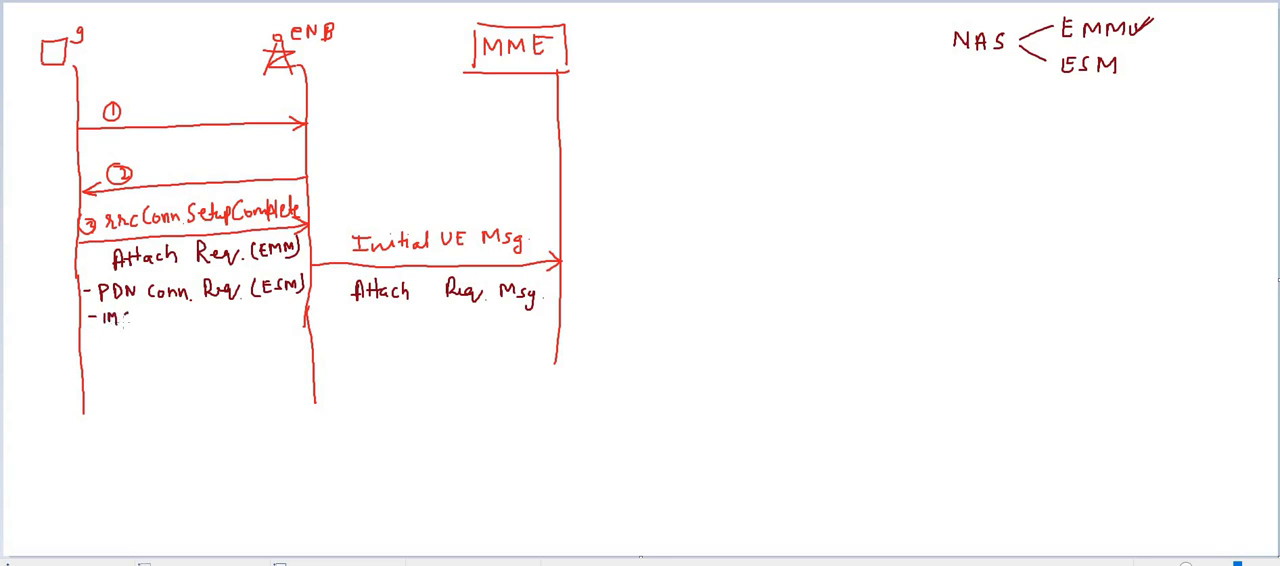
text(IMSI / GUTI)
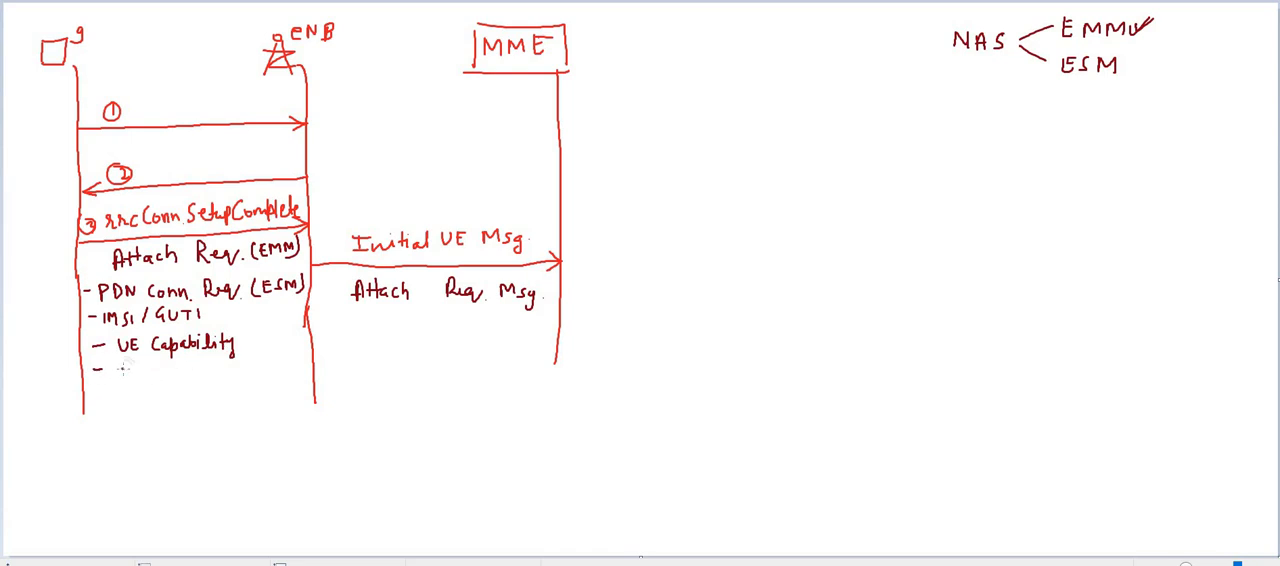
Write "- Algorithms (Auth & Security)" under the UE Capability line.
text(At)
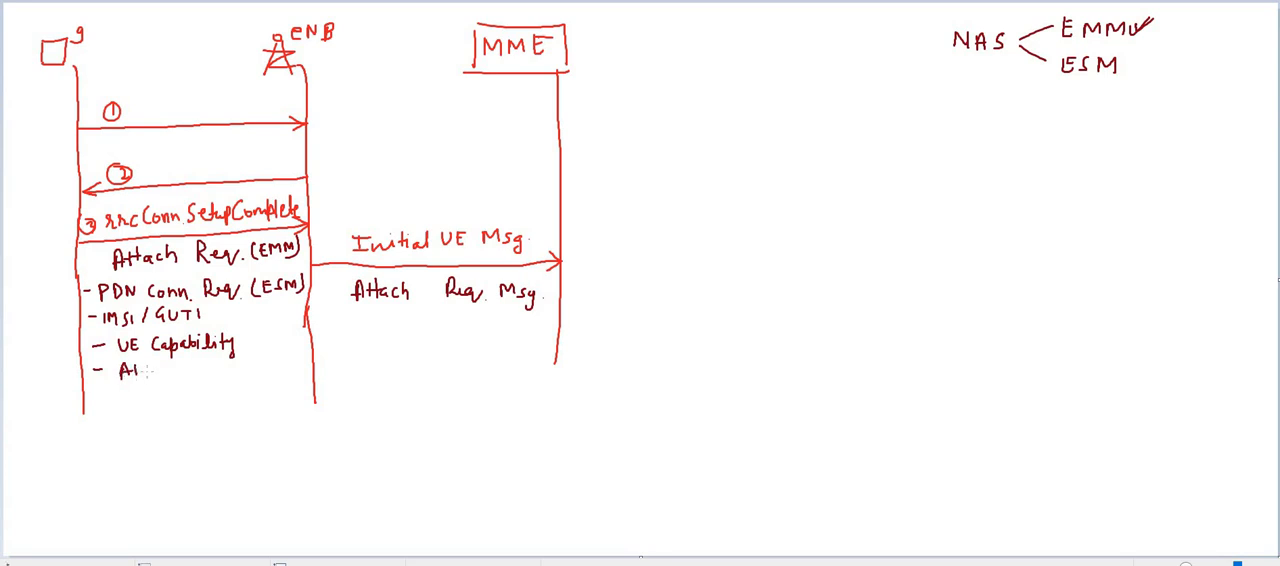
text(Algorithms)
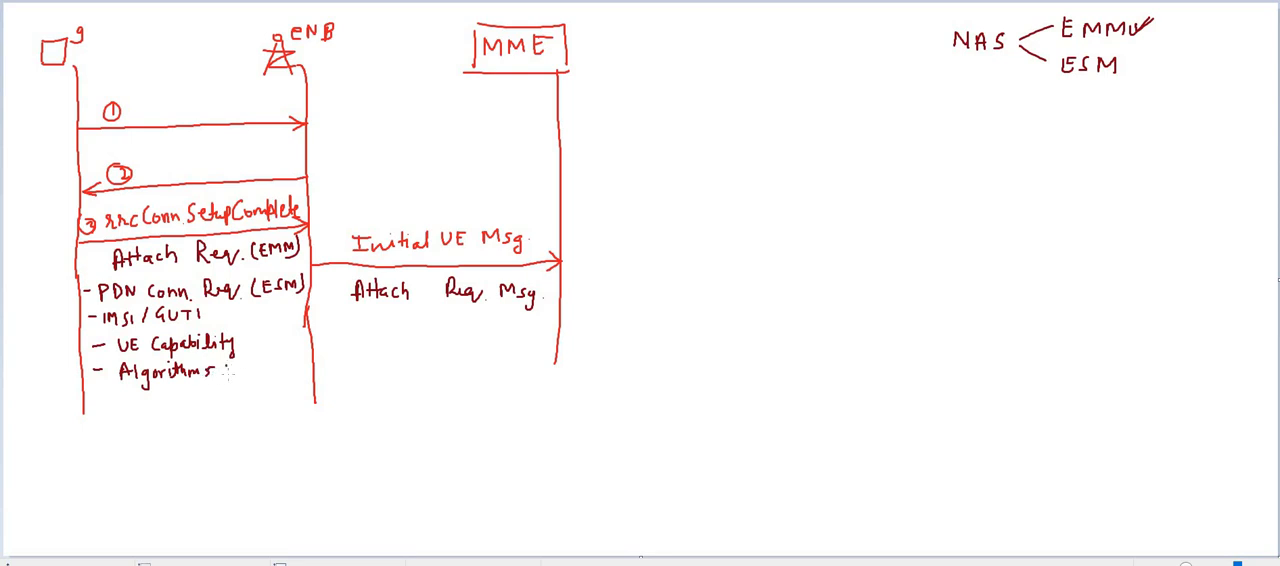
text(cAuth)
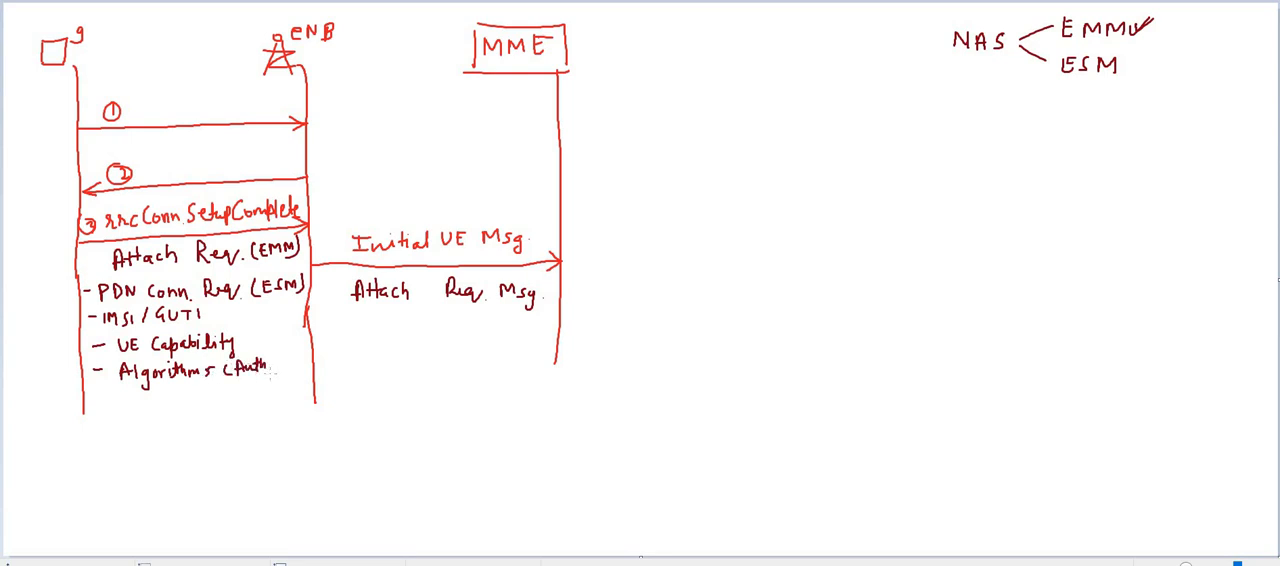
text(&)
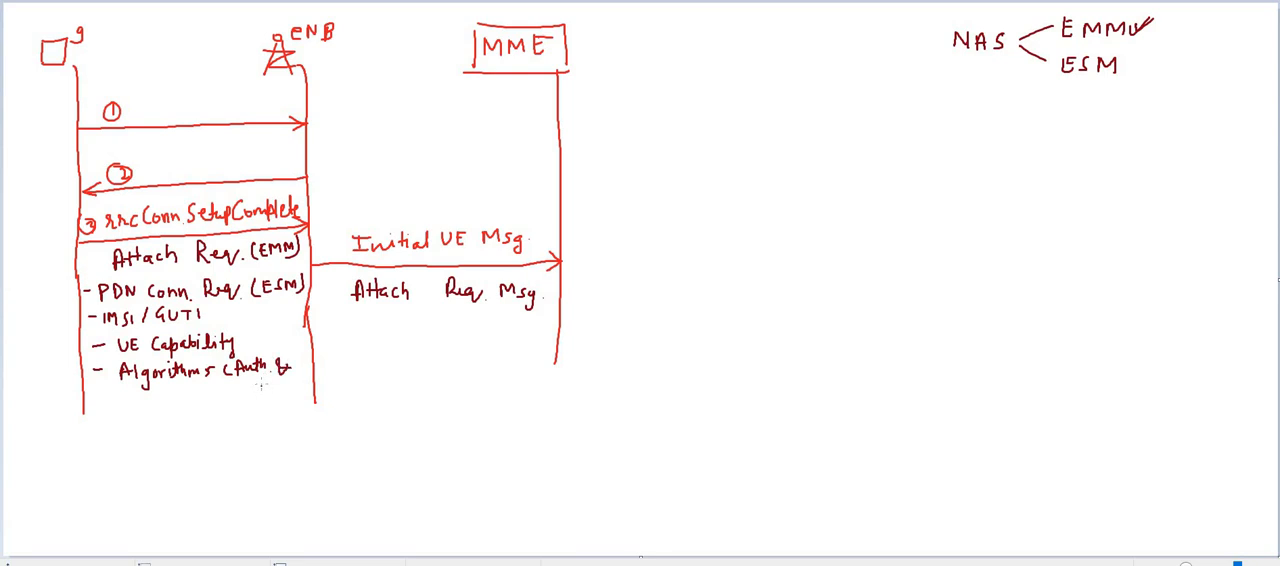
text(Security)
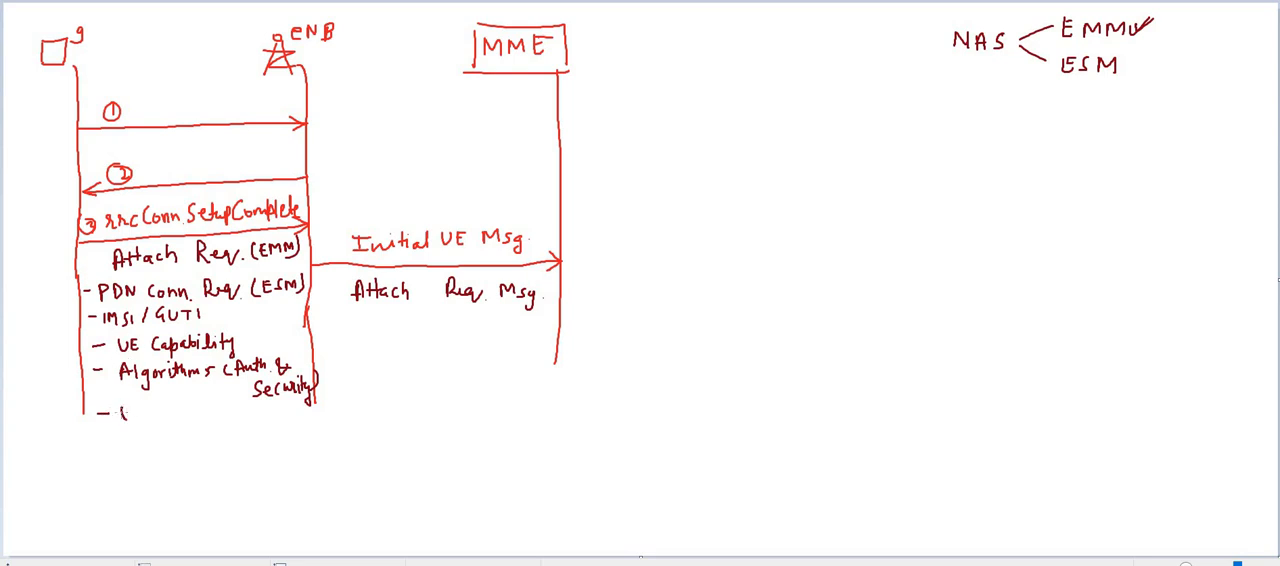
Write "- ECGI, TAI" and "- eNB-UE-S1APID", then a brace under Attach Req Msg.
text(ECGI)
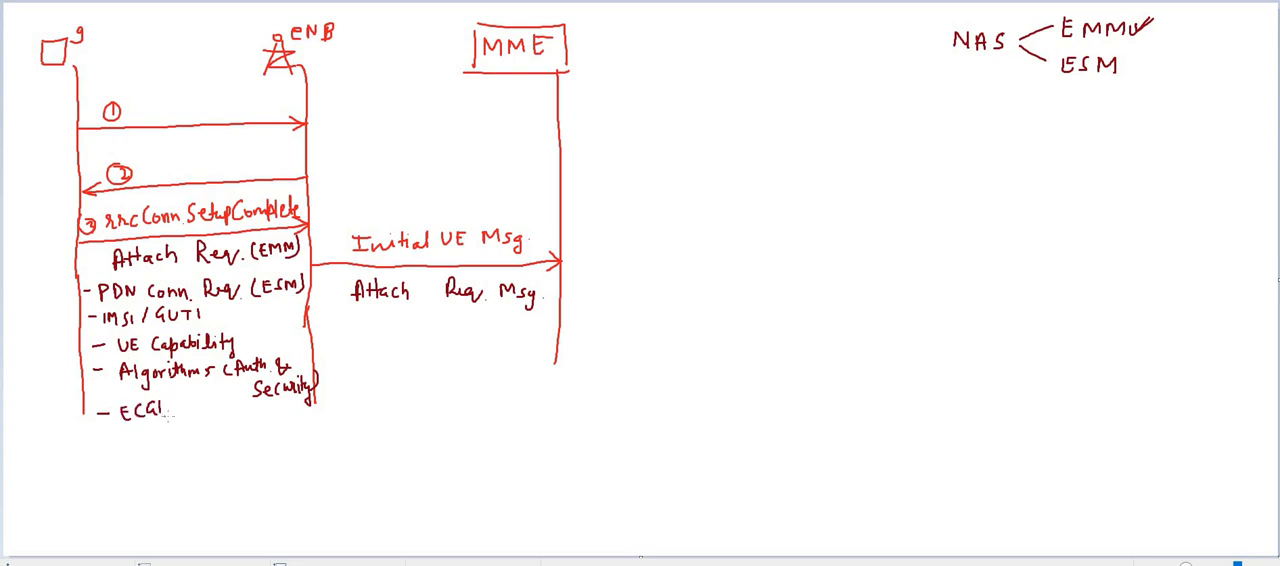
text(, T)
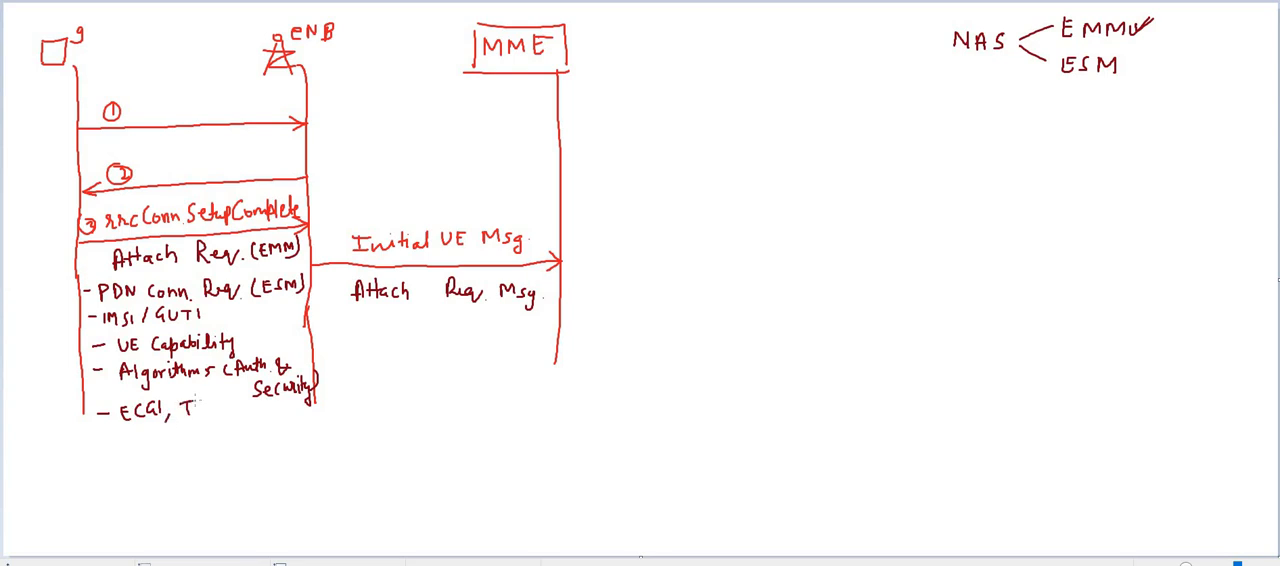
text(AI)
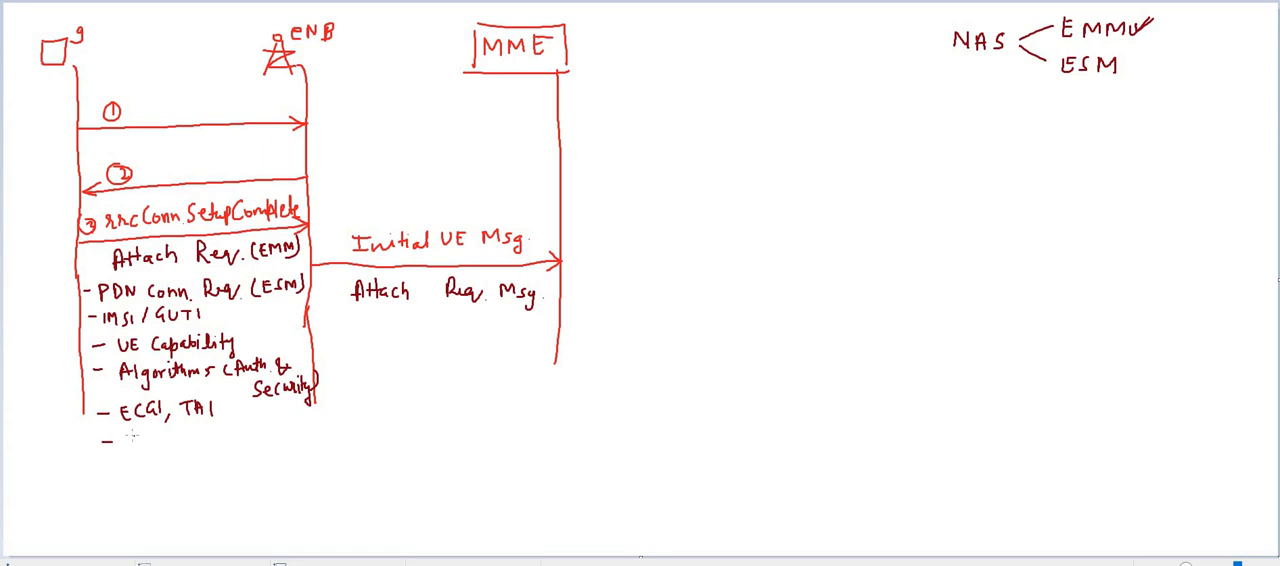
text(eNB-UI)
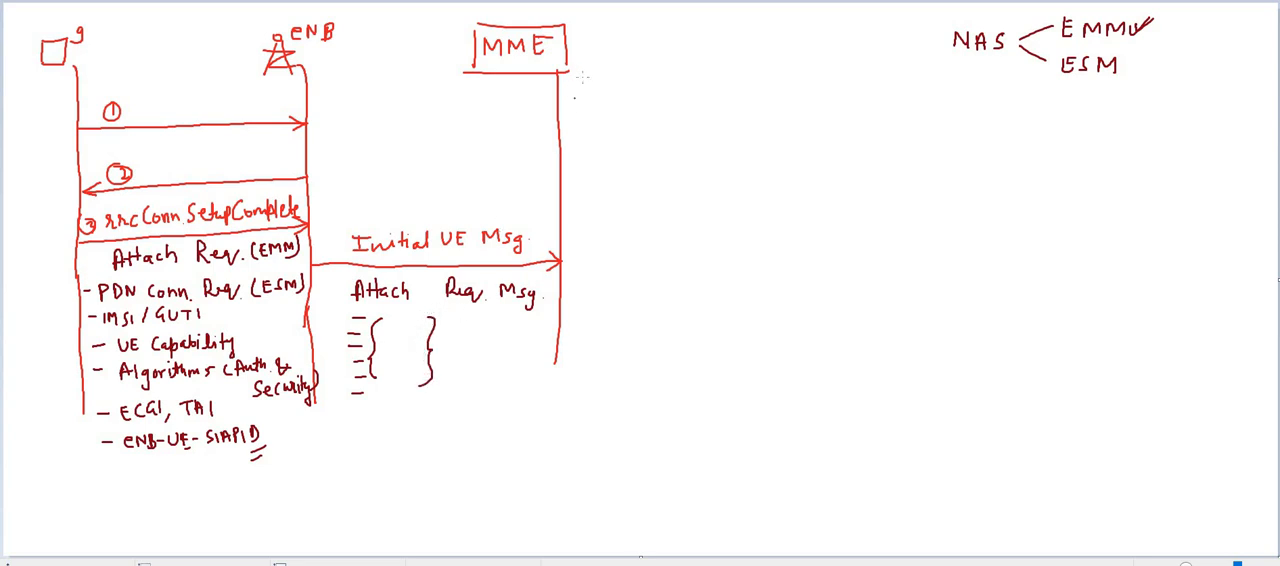
Tick the MME box and write "Authentication" as item two under the NAS note.
drag(580, 70, 596, 78)
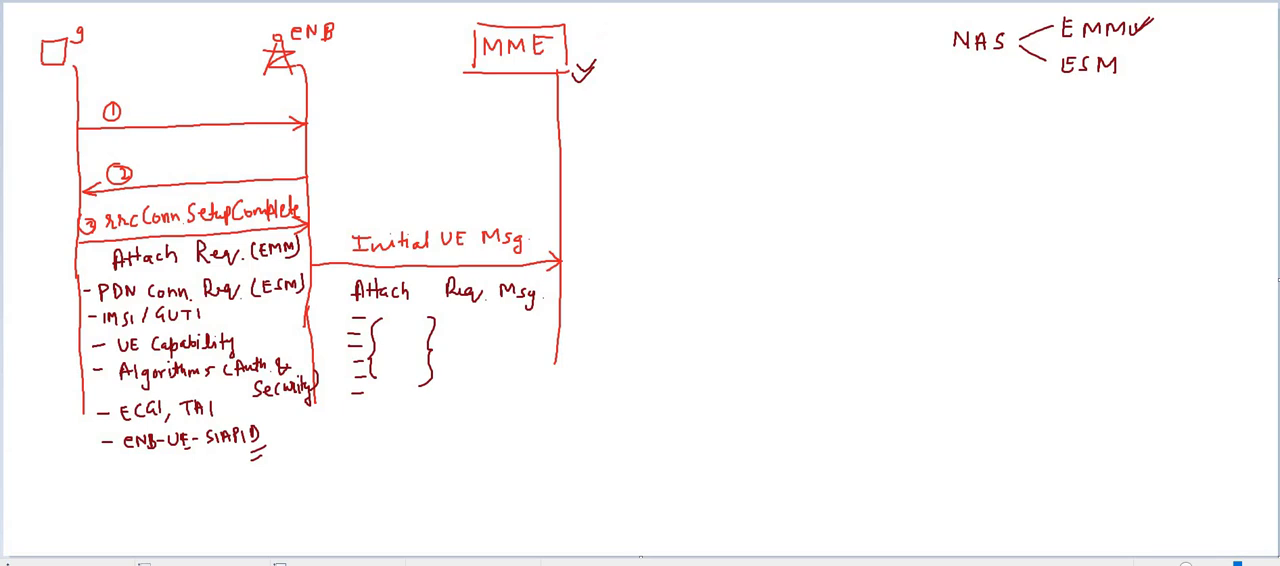
text(Authen)
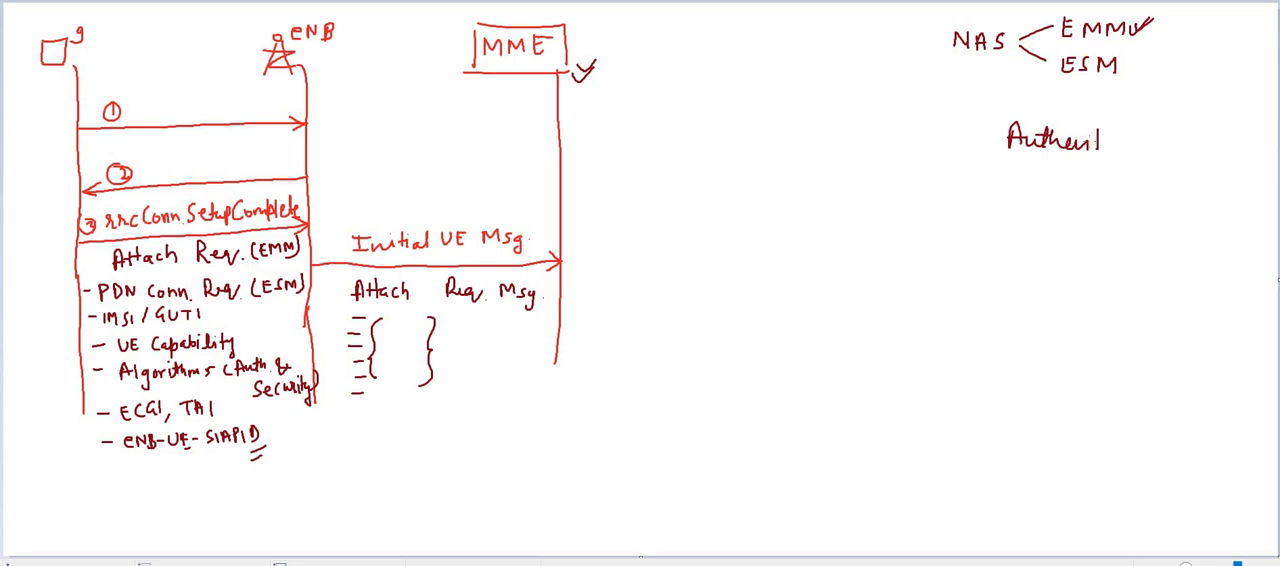
text(Authentication)
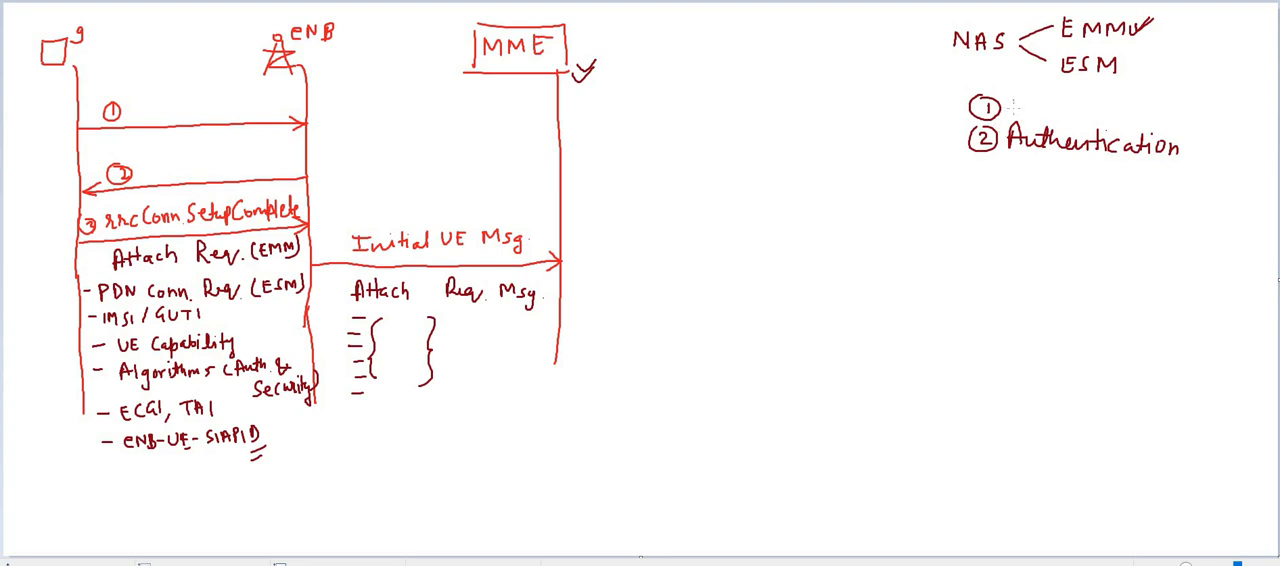
Write "1 IMSI Acquisition" and "3 NAS Security" in red, tick items two and three, begin item 4.
text(IMSI Acquisition)
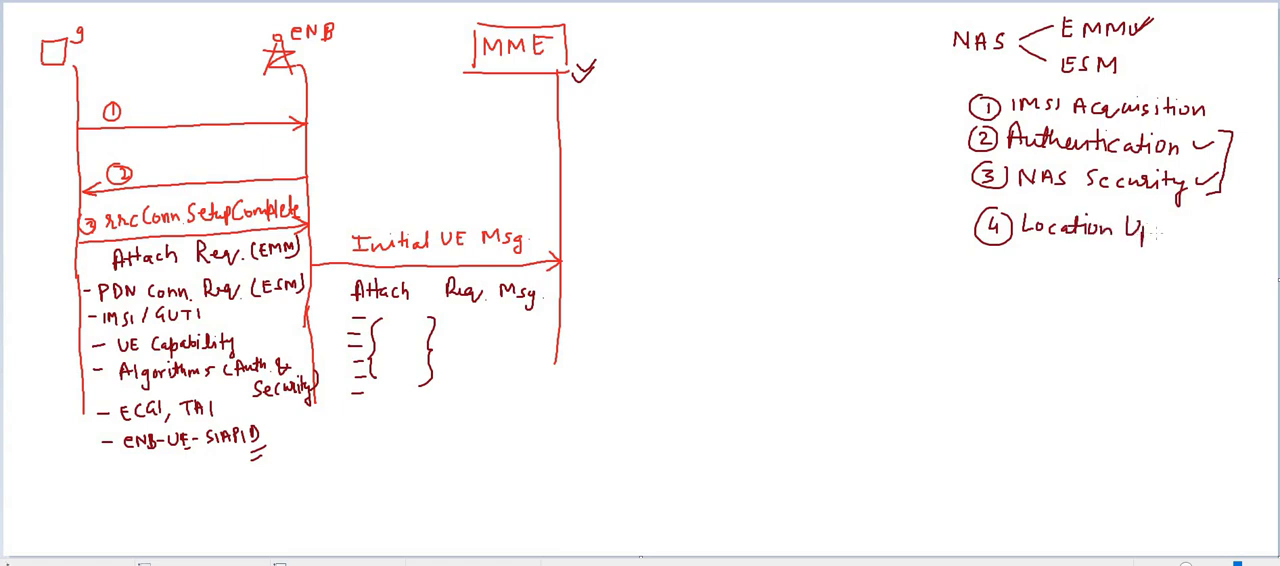
Complete "4 Location Update" with a tick, add "5 EPS Session Establishment", dash items 2 and 3.
text(Update)
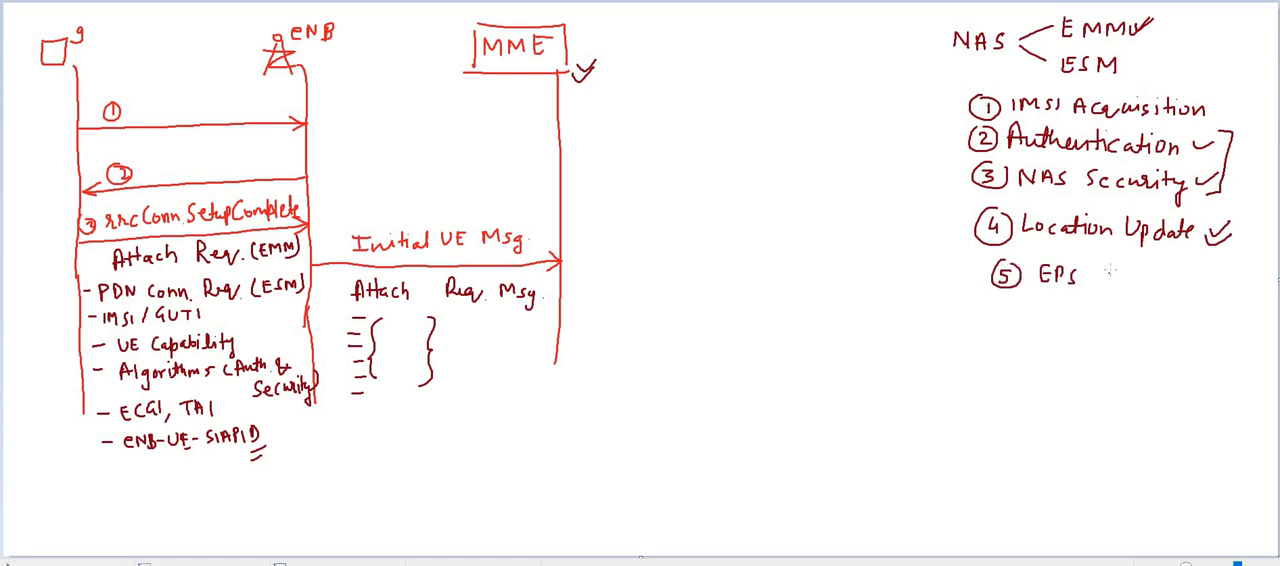
text(Session Establ-)
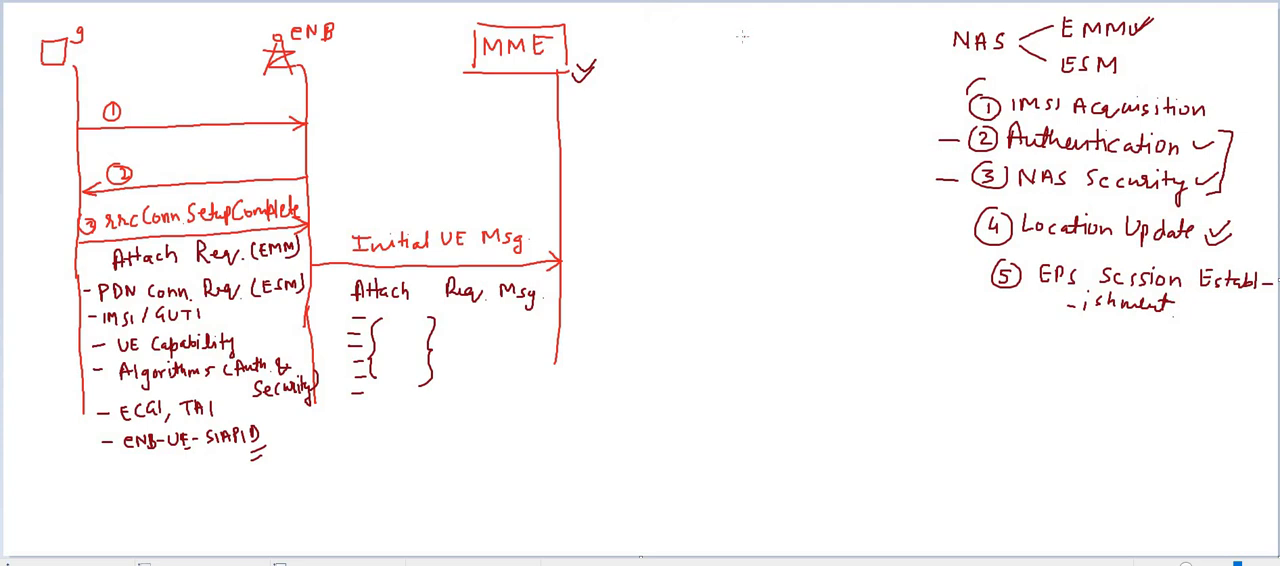
mouse_move(764, 70)
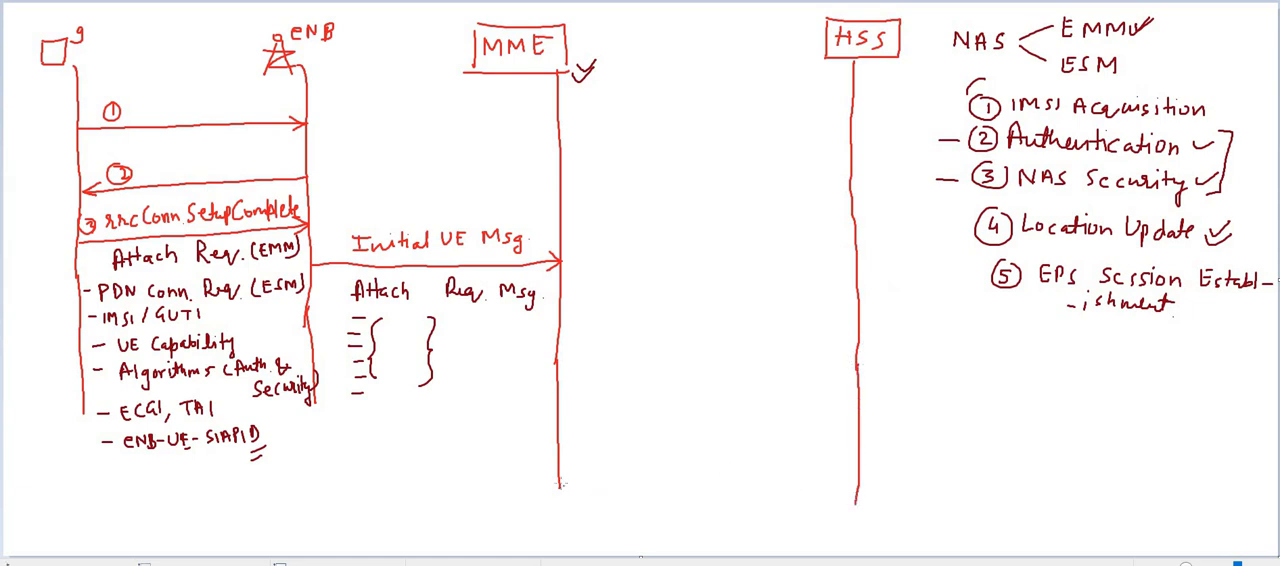
mouse_move(620, 456)
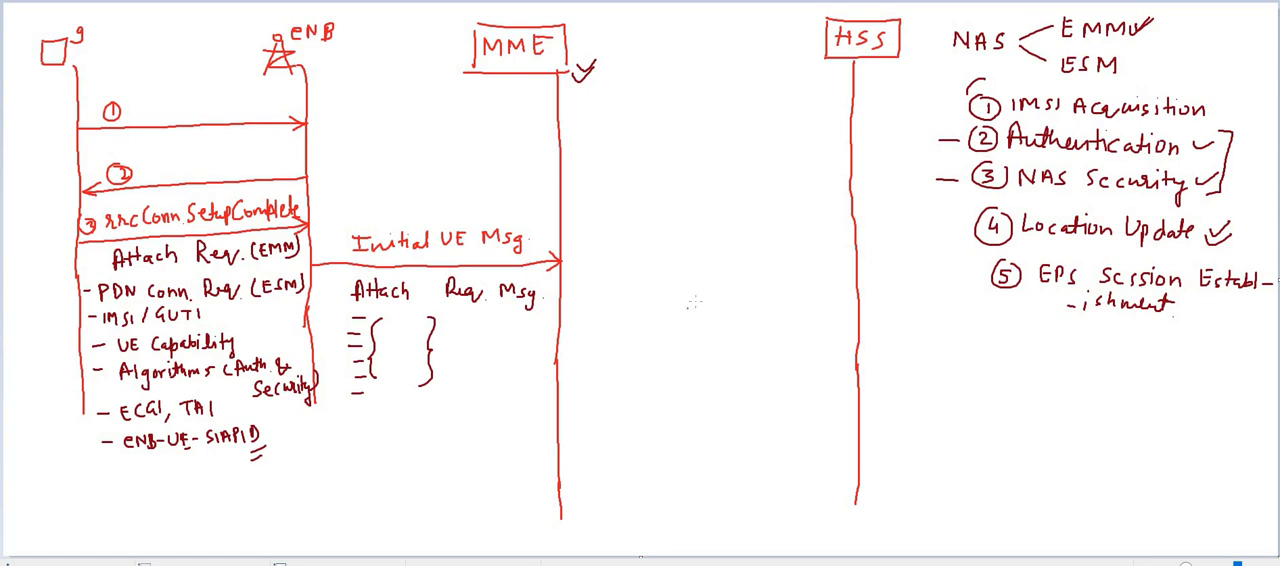
Draw the Location Update Req arrow from MME to HSS and note '- IMSI, MME ID' beneath it.
drag(560, 352, 700, 350)
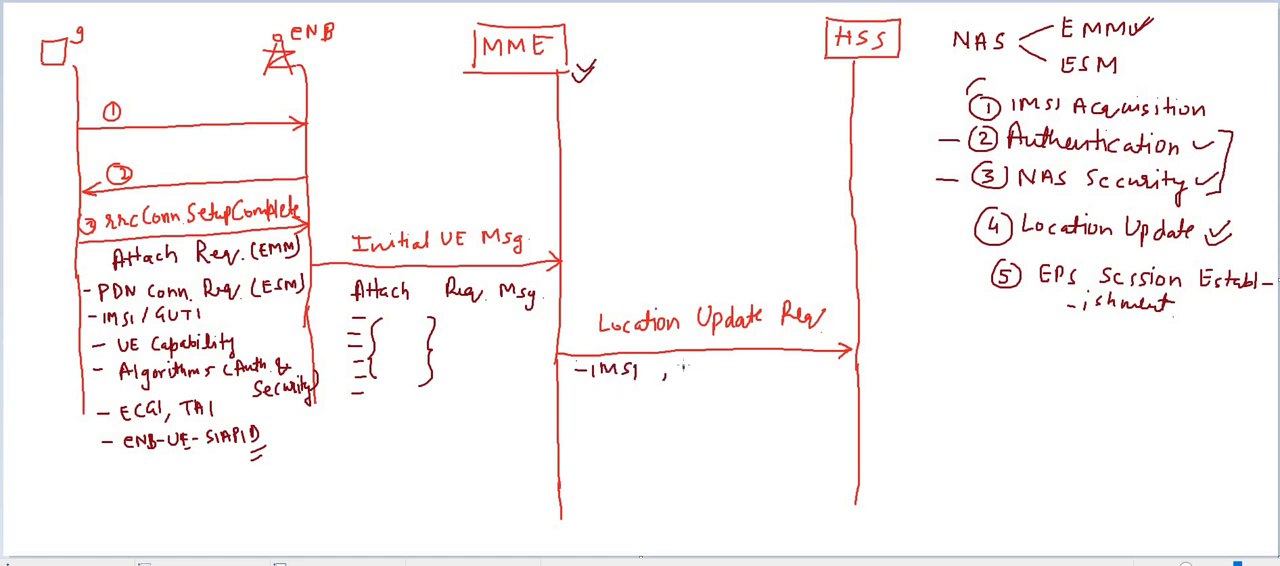
text(MME)
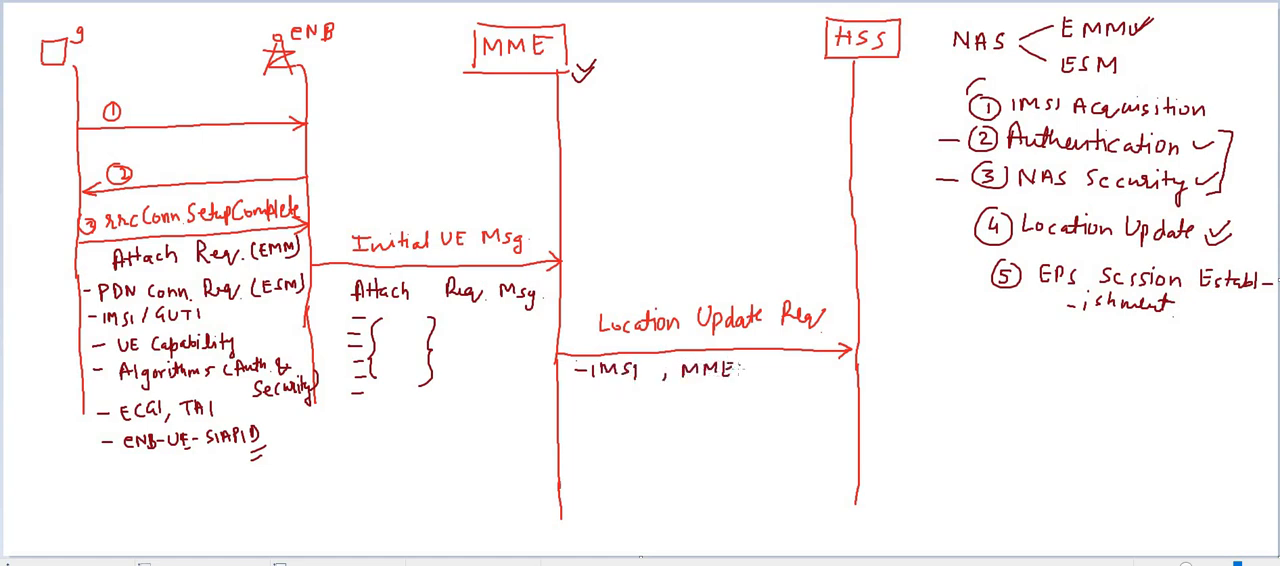
text(ID)
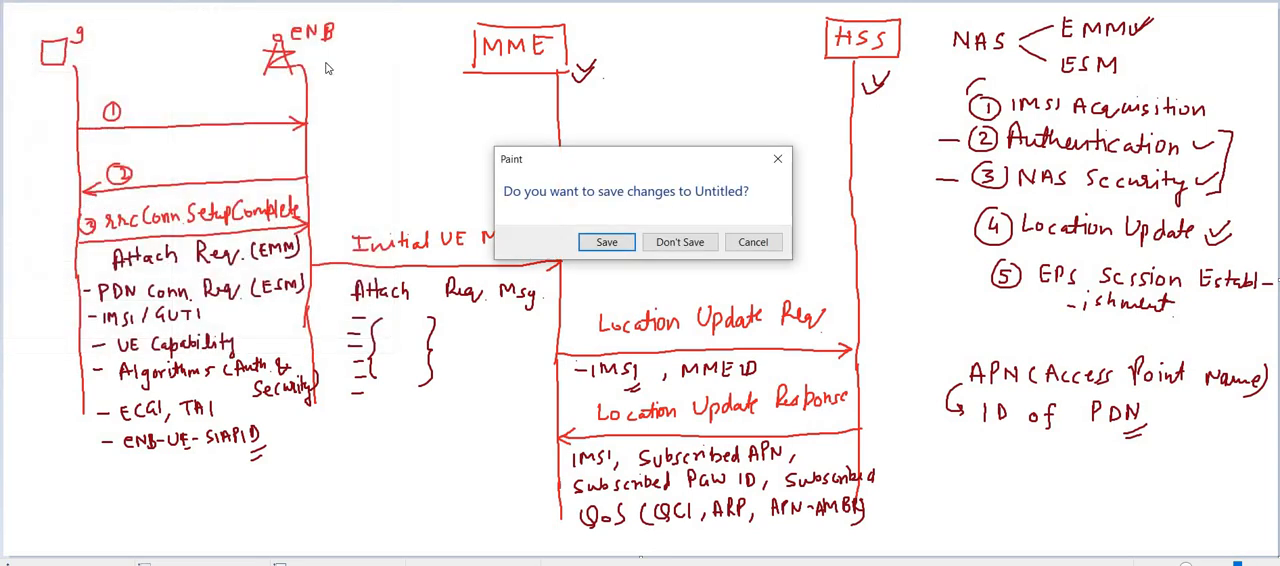
Discard the old diagram unsaved and enclose the 'PDN ≡ Internet' label in its own cloud.
click(680, 242)
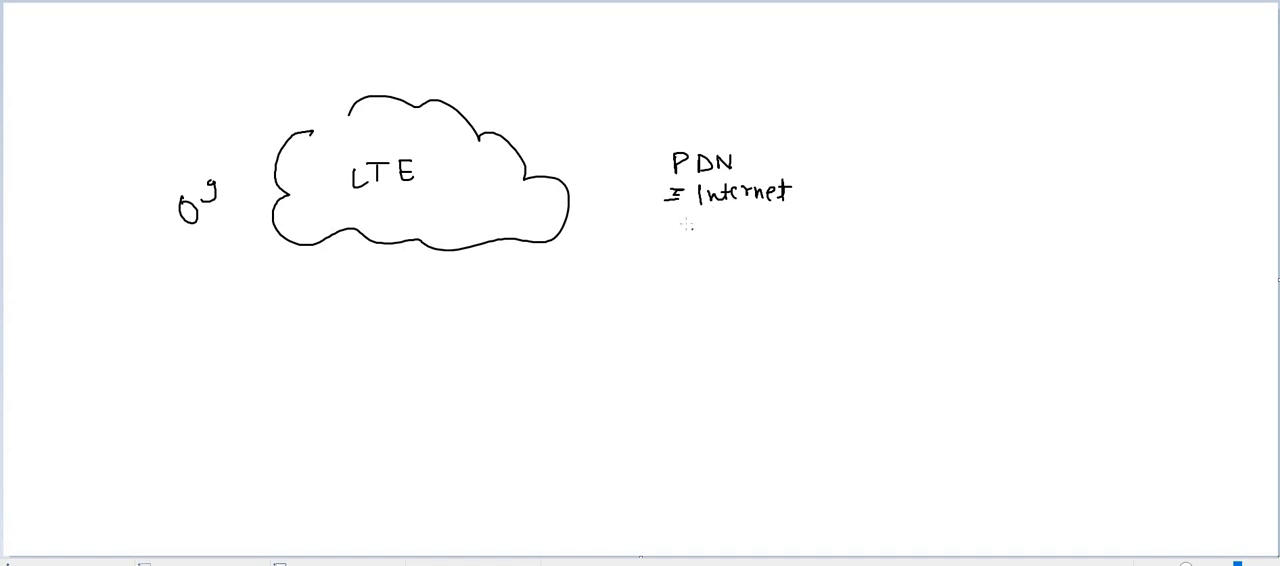
mouse_move(708, 228)
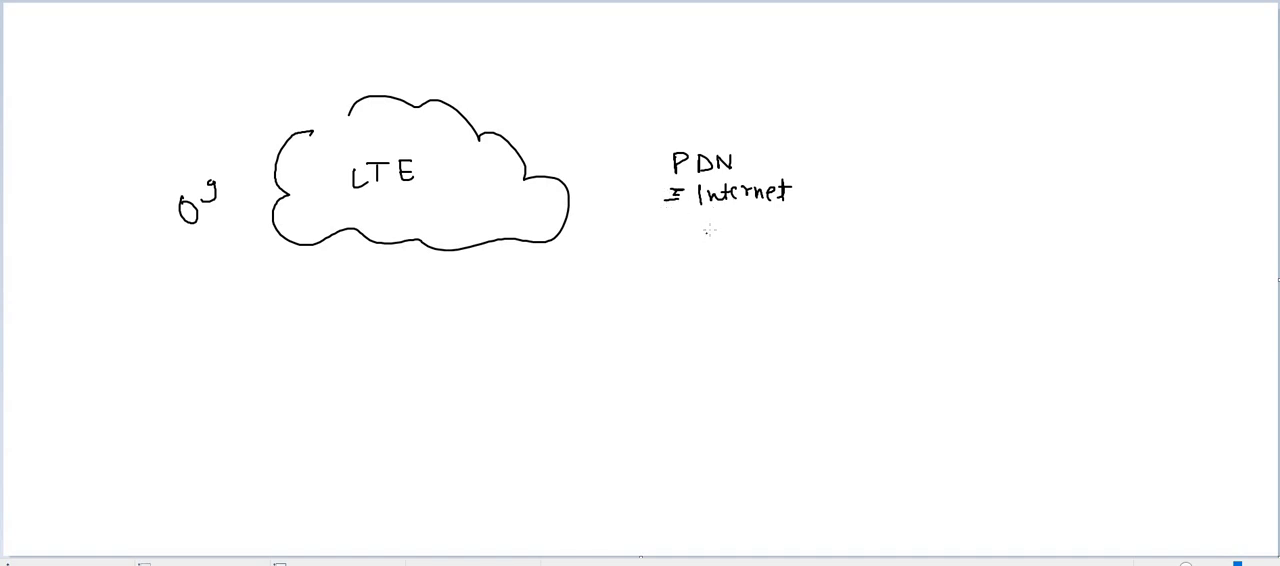
drag(710, 230, 730, 236)
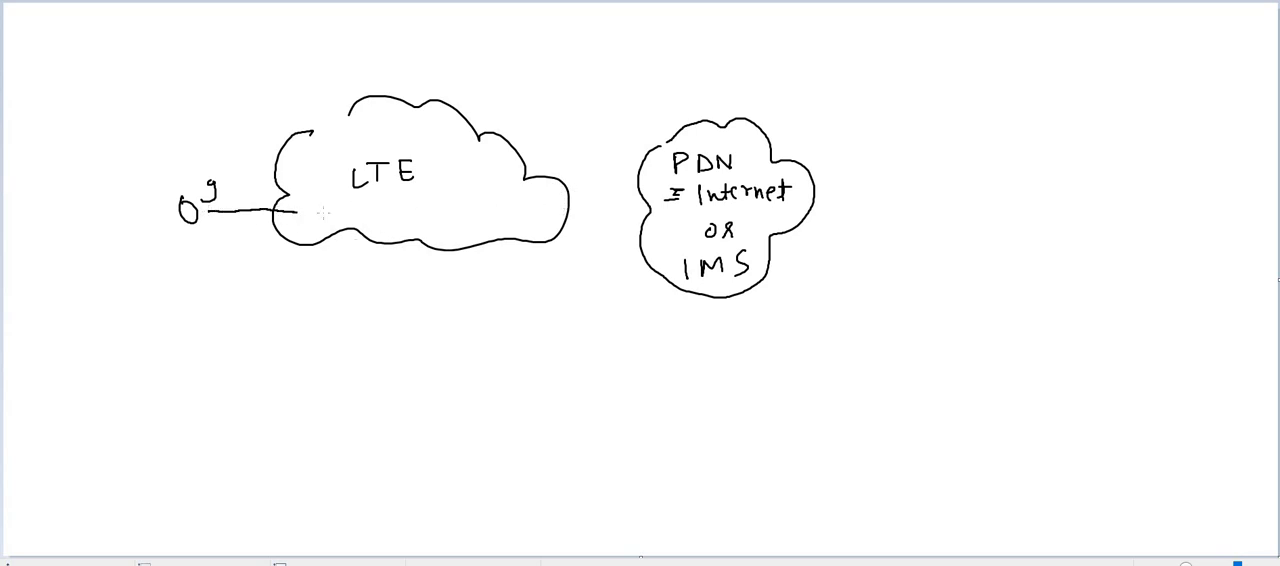
Run a line from the UE through the LTE cloud into the PDN cloud and mark the APN label.
drag(270, 212, 570, 212)
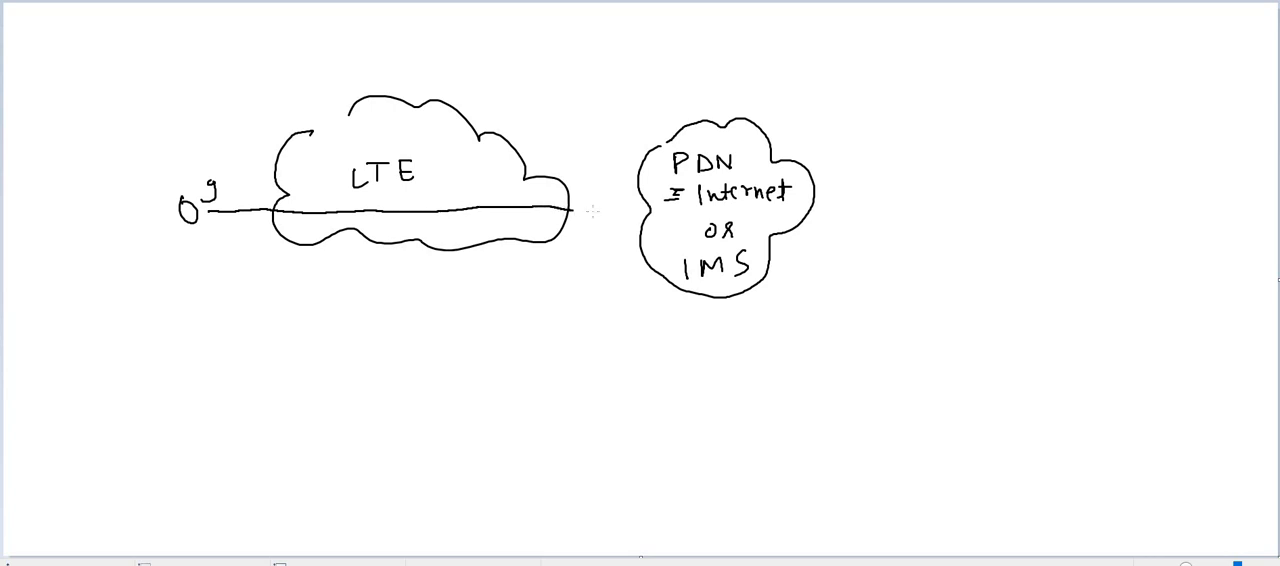
drag(570, 210, 644, 212)
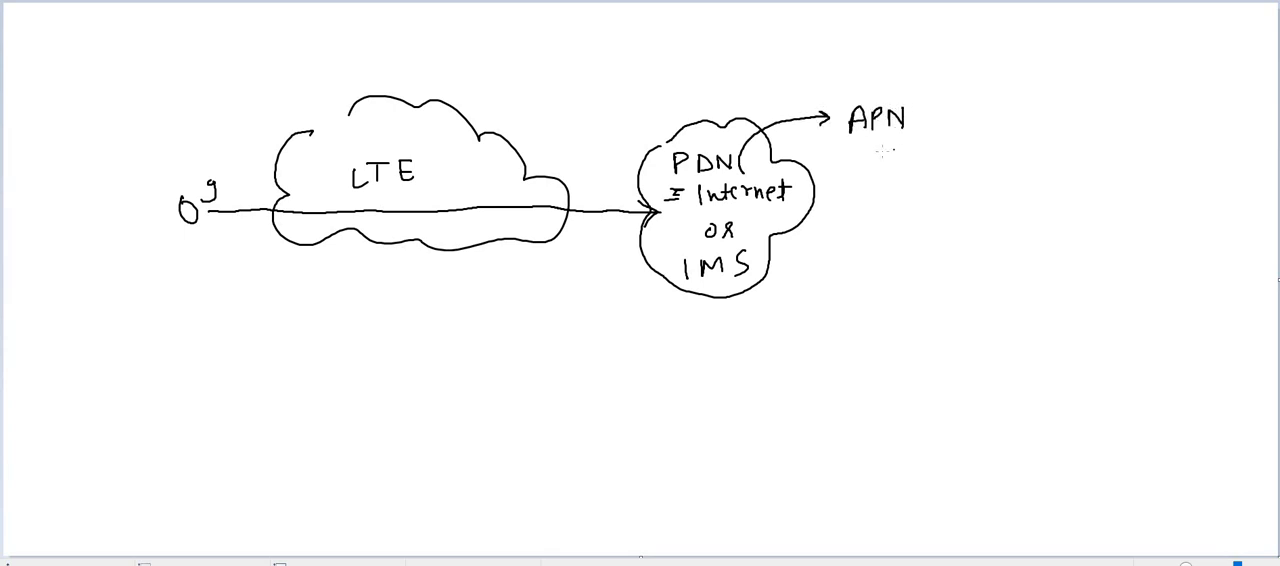
drag(880, 140, 910, 164)
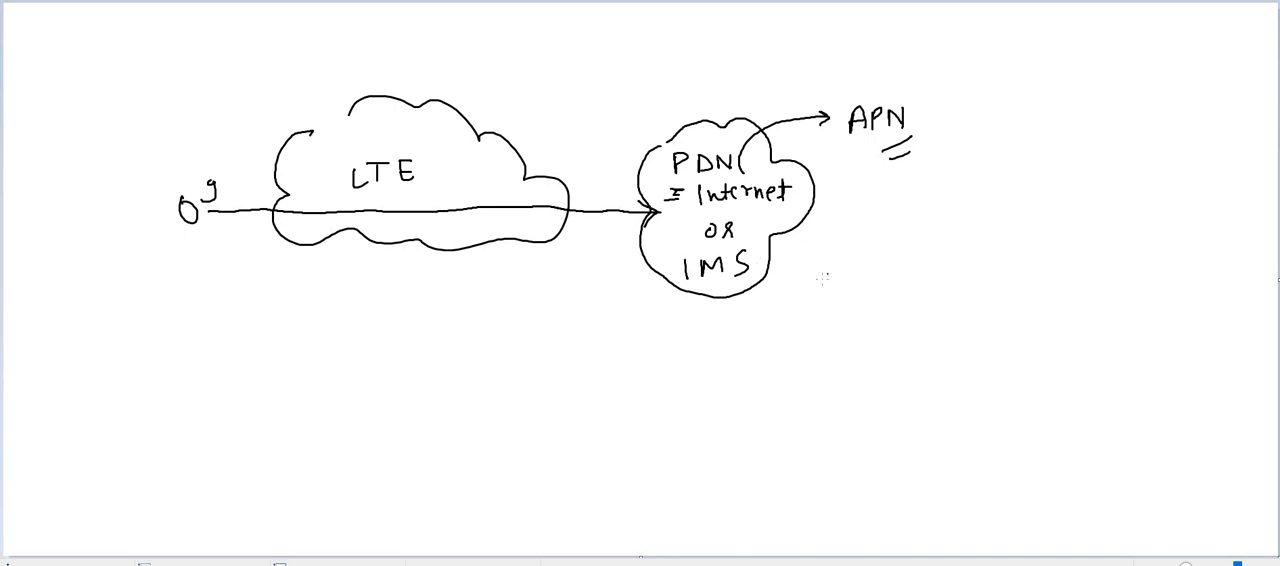
mouse_move(822, 274)
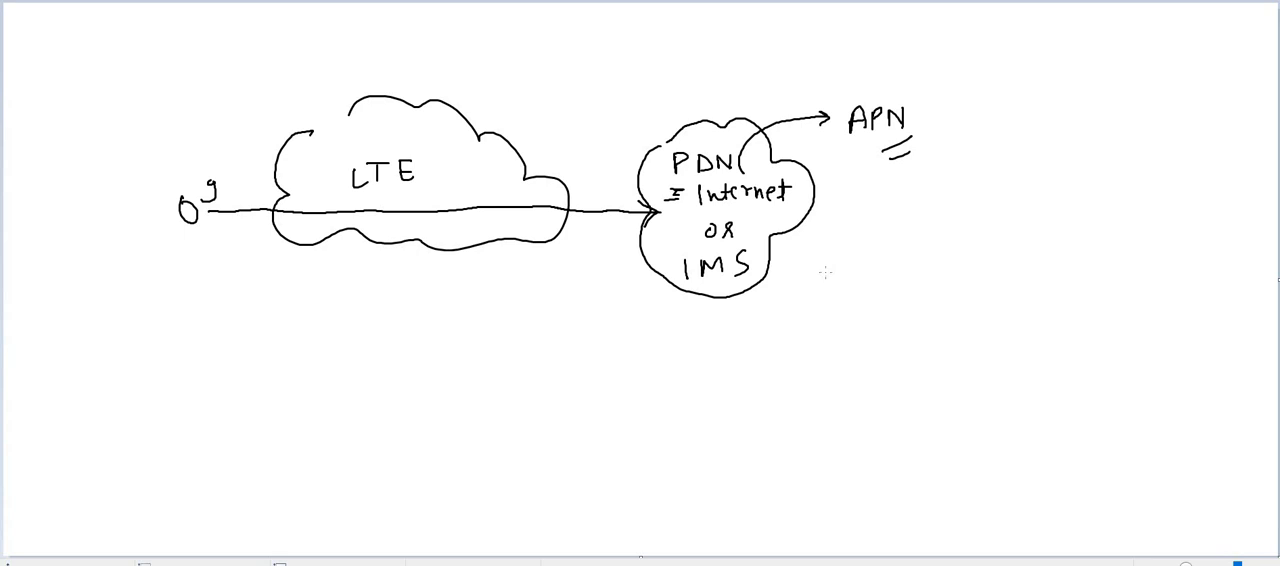